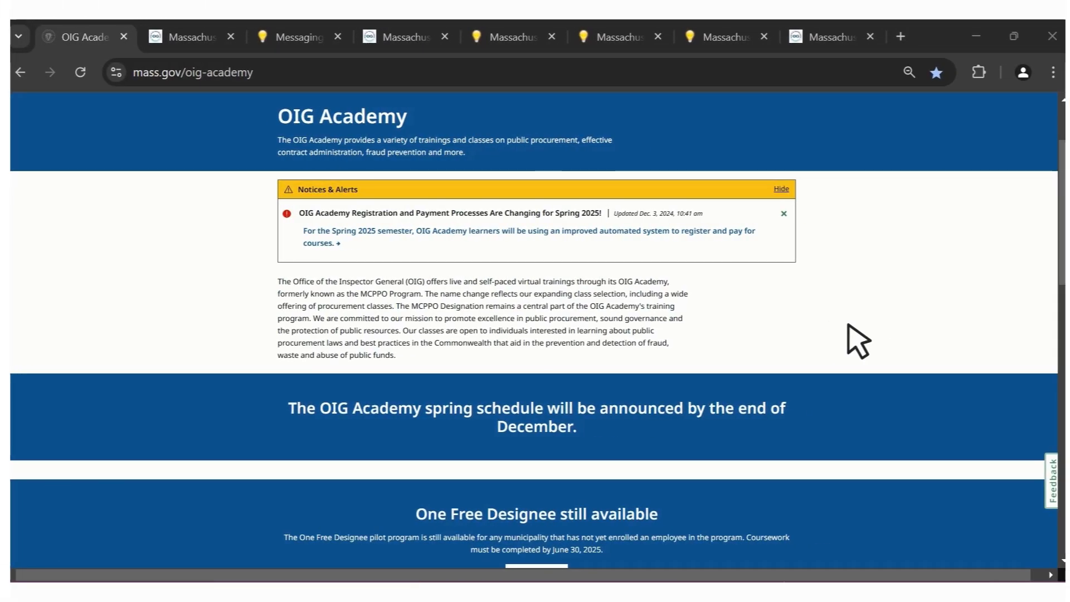
Submit the completed sign-up form with Register to create the new learner account
{"action": "scroll", "scroll_direction": "up", "scroll_amount": 3}
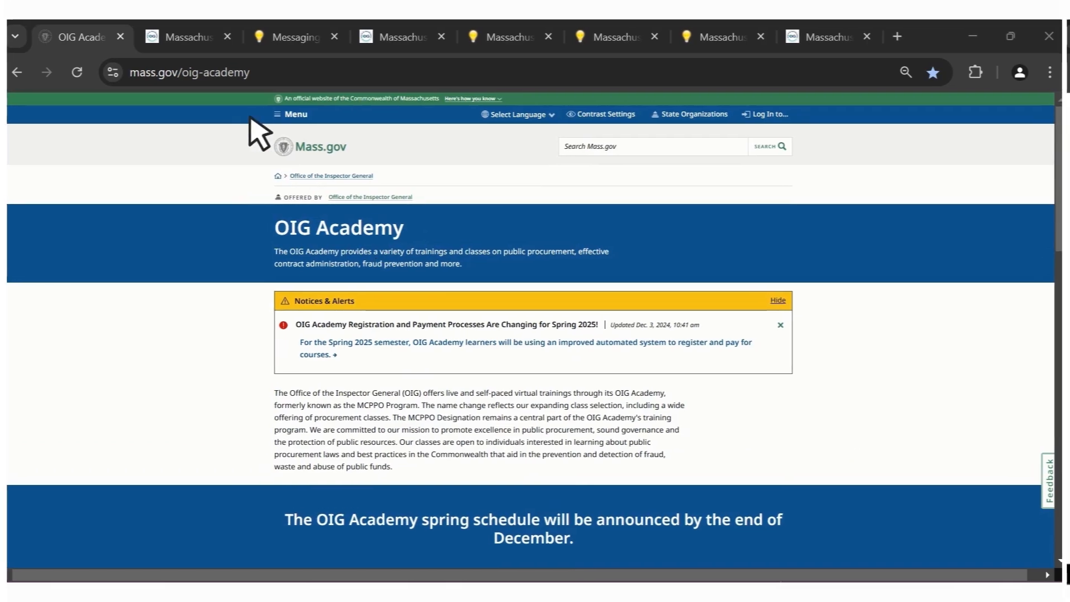
{"action": "left_click", "coordinate": [181, 37]}
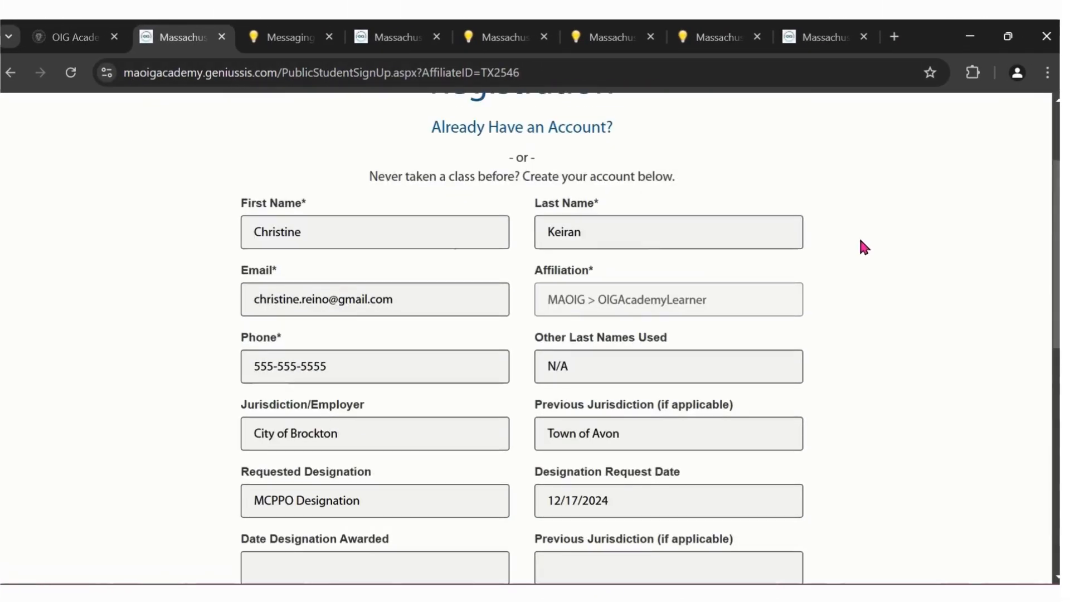
{"action": "left_click", "coordinate": [521, 307]}
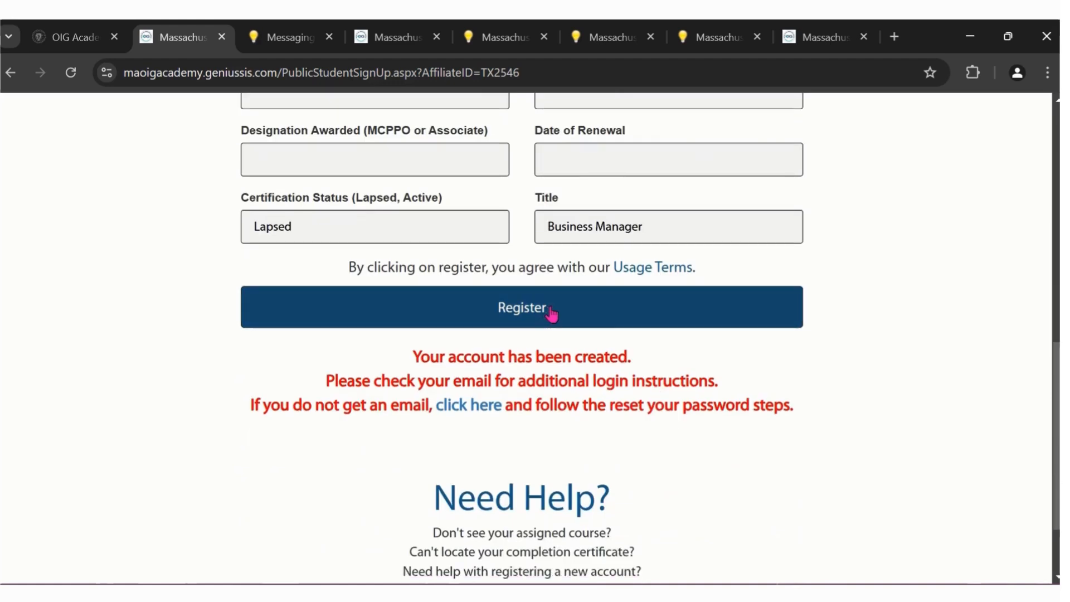
{"action": "mouse_move", "coordinate": [770, 441]}
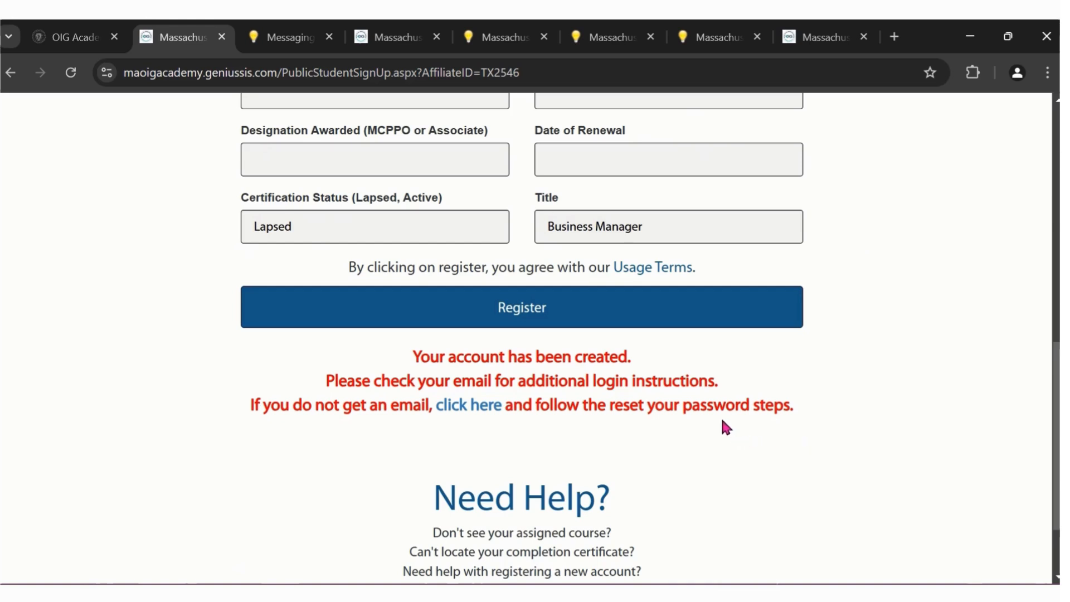
{"action": "mouse_move", "coordinate": [287, 36]}
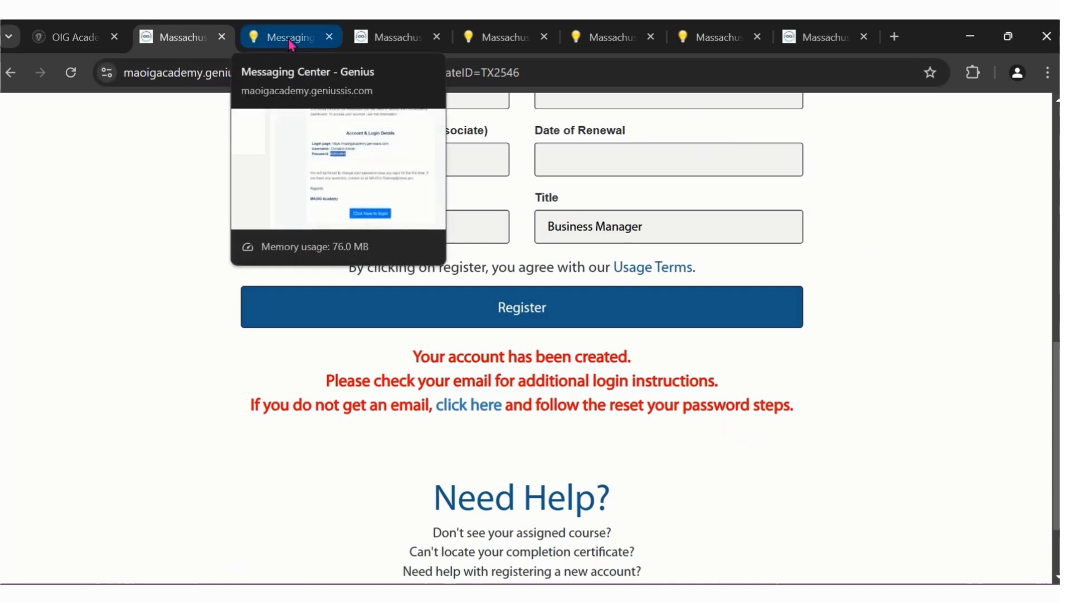
View the account-ready welcome email down to its 'Click here to login' button
{"action": "left_click", "coordinate": [287, 37]}
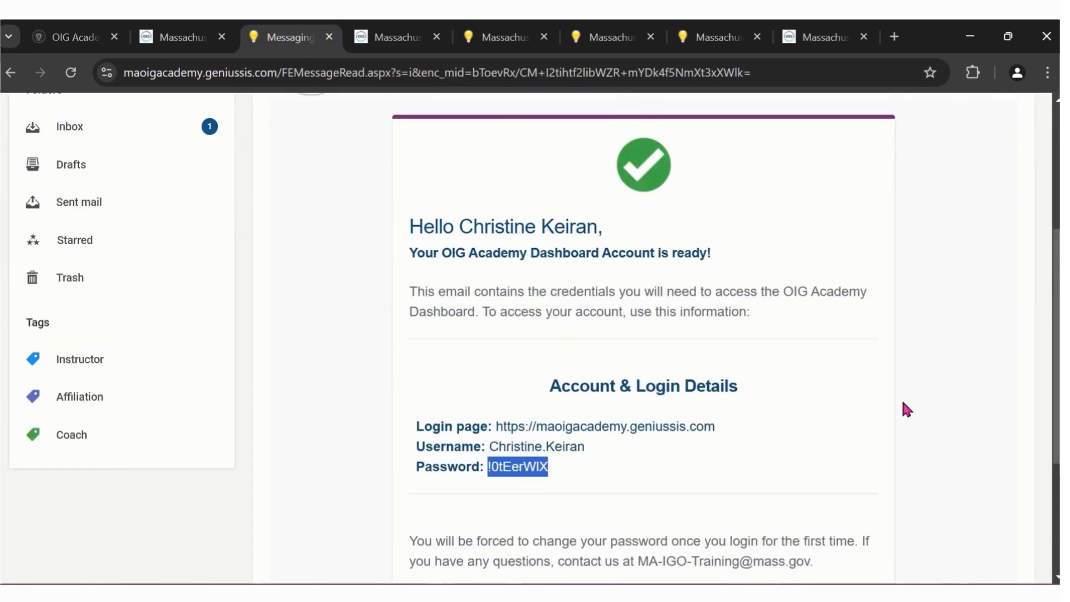
{"action": "scroll", "scroll_direction": "down", "scroll_amount": 3}
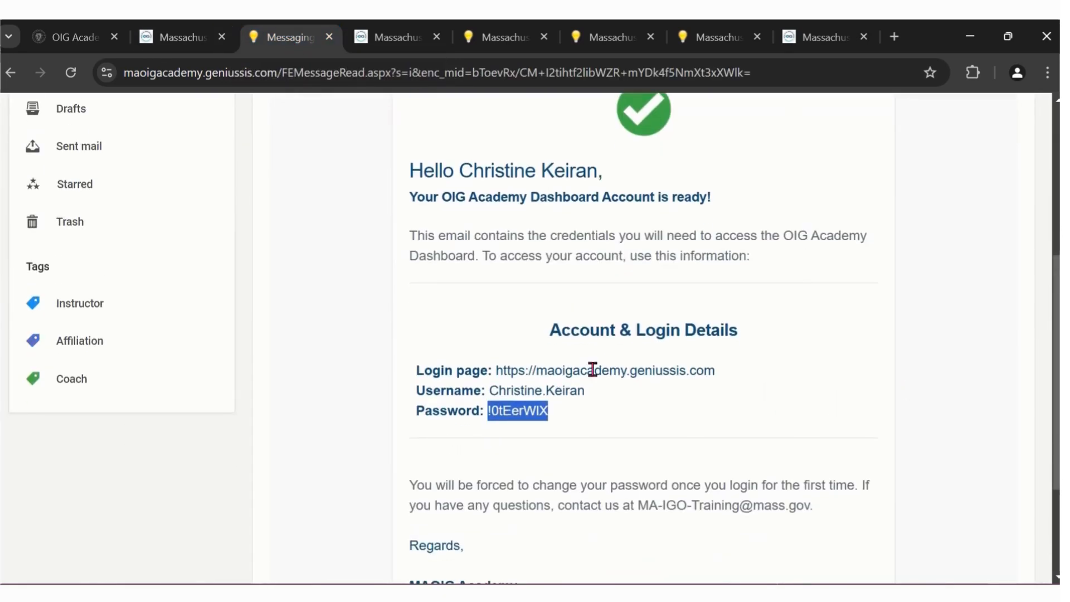
{"action": "scroll", "scroll_direction": "down", "scroll_amount": 3}
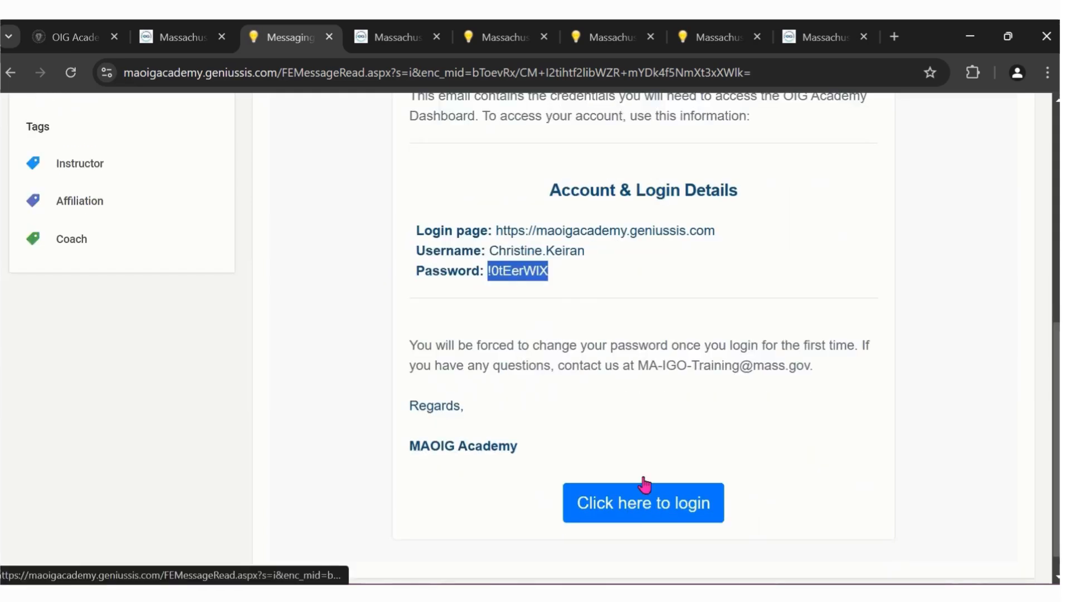
{"action": "mouse_move", "coordinate": [573, 291]}
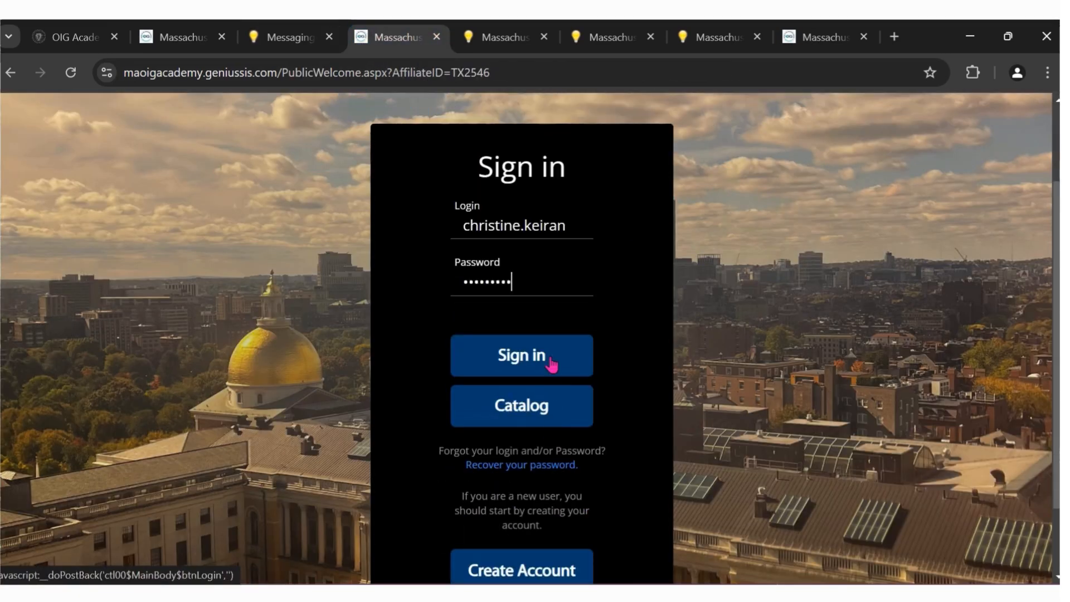
Sign in with the emailed credentials and replace the expired password via Change Password
{"action": "left_click", "coordinate": [521, 356]}
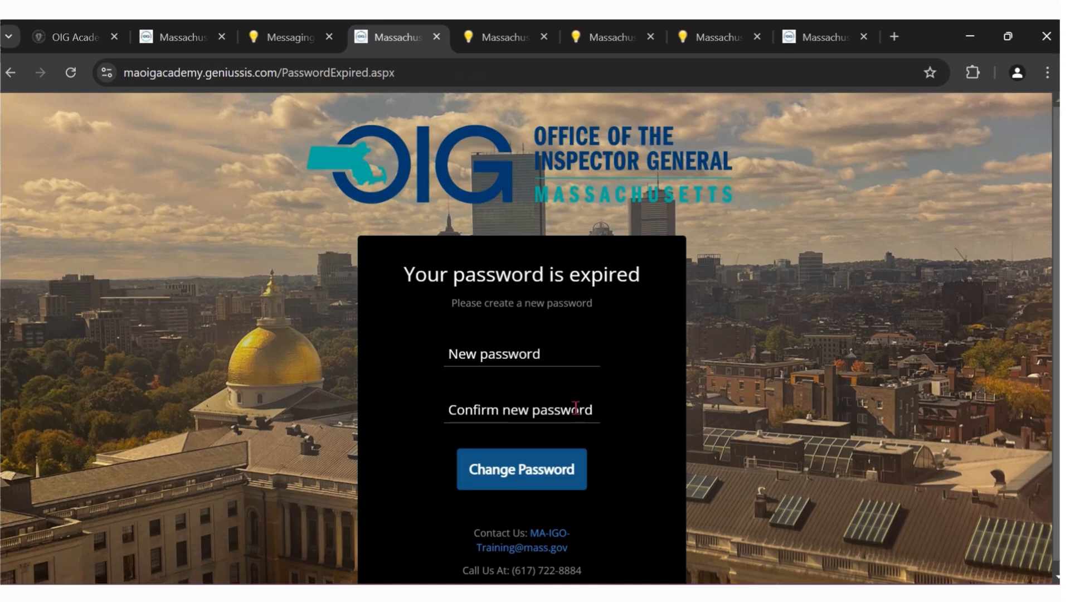
{"action": "left_click", "coordinate": [521, 354]}
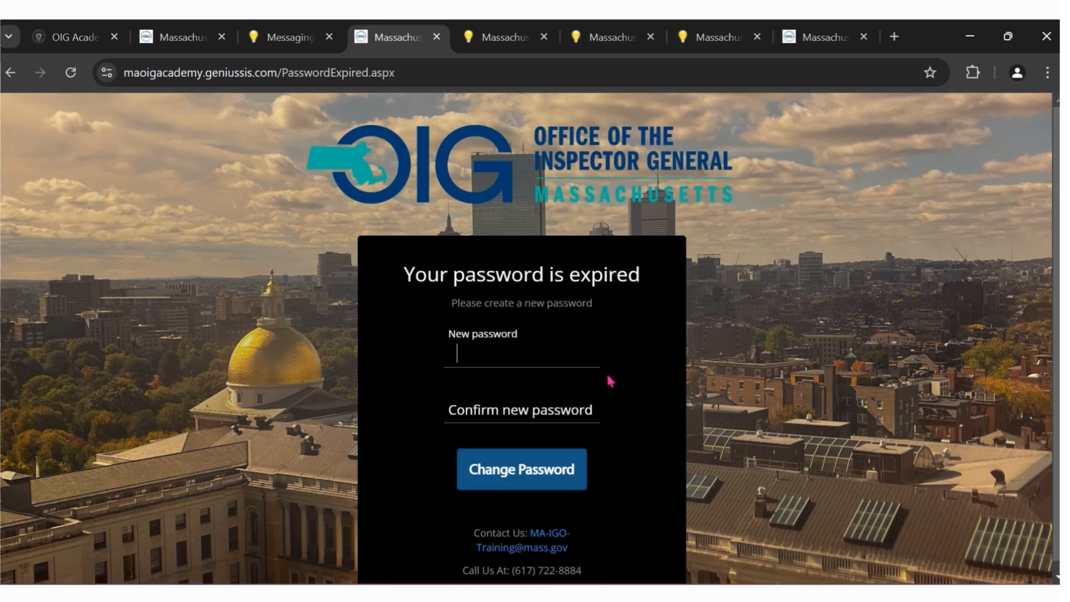
{"action": "mouse_move", "coordinate": [628, 388]}
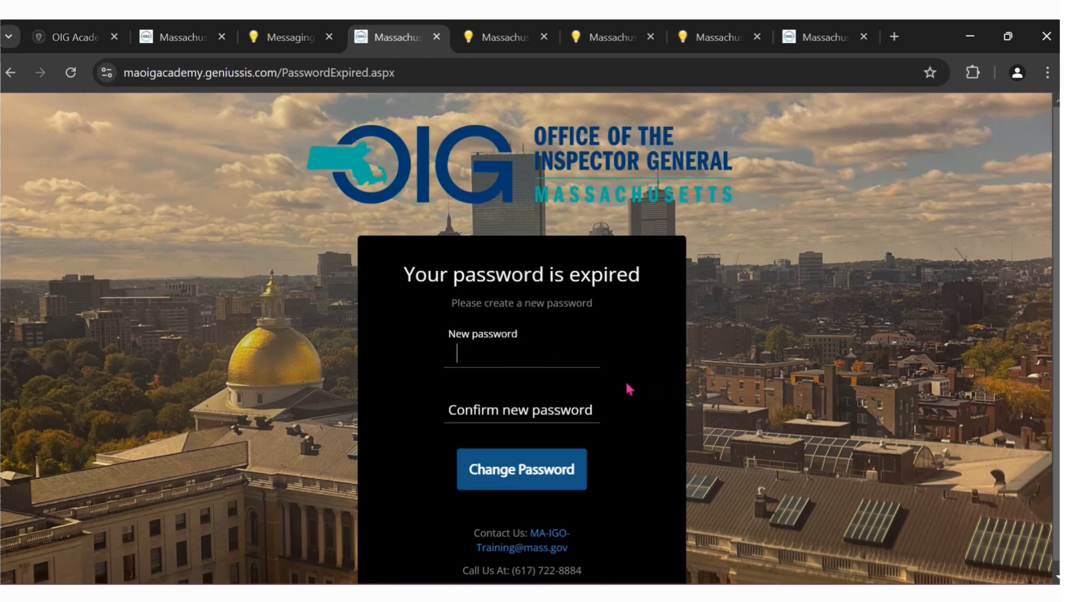
{"action": "type", "text": "•••••"}
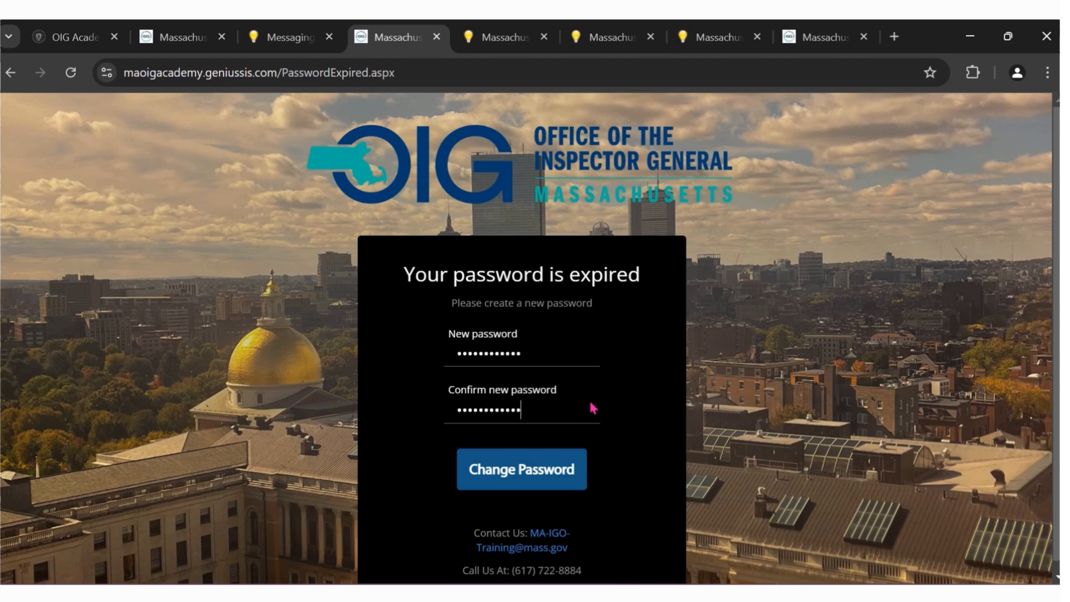
{"action": "left_click", "coordinate": [520, 470]}
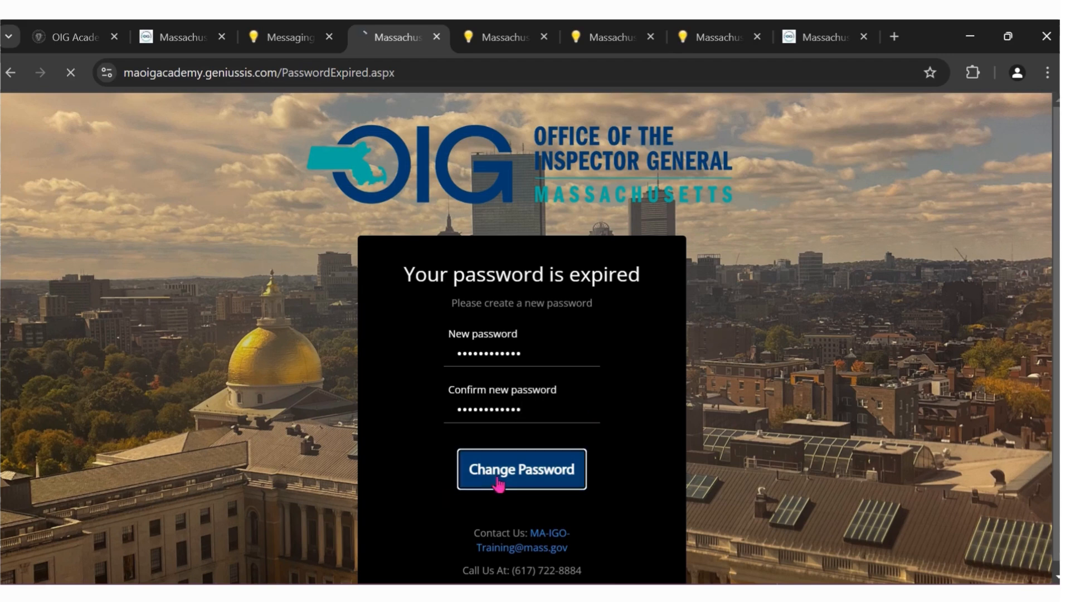
{"action": "left_click", "coordinate": [520, 469]}
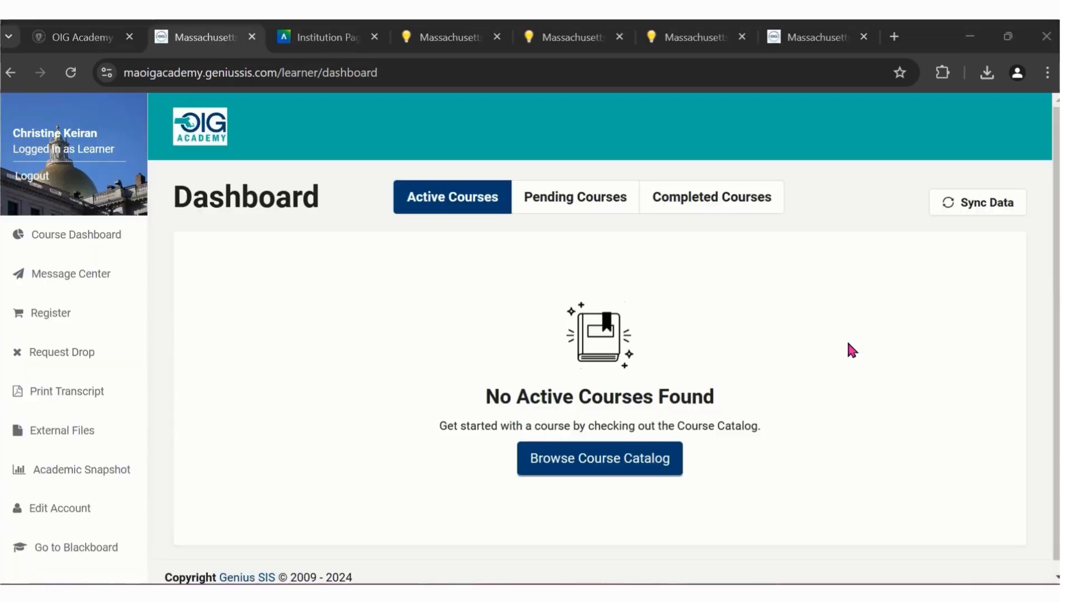
{"action": "mouse_move", "coordinate": [867, 389]}
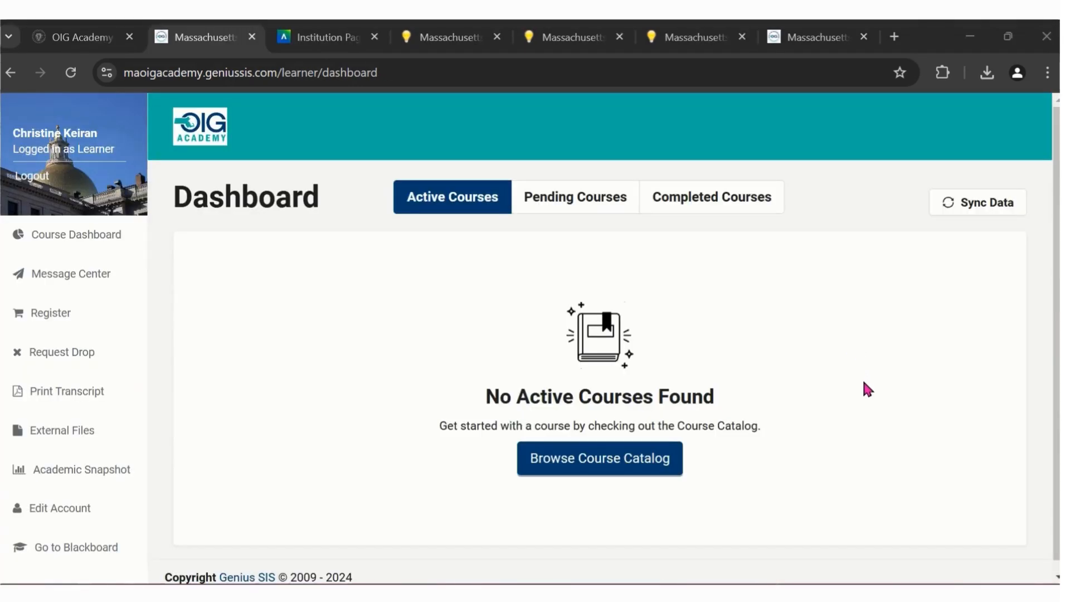
{"action": "mouse_move", "coordinate": [717, 397]}
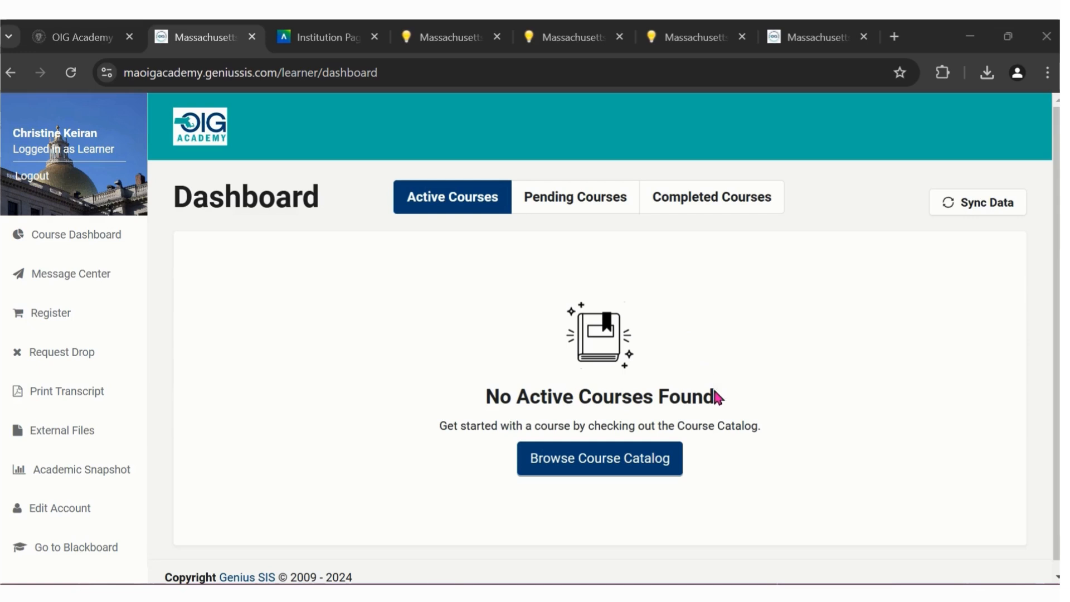
{"action": "mouse_move", "coordinate": [447, 424]}
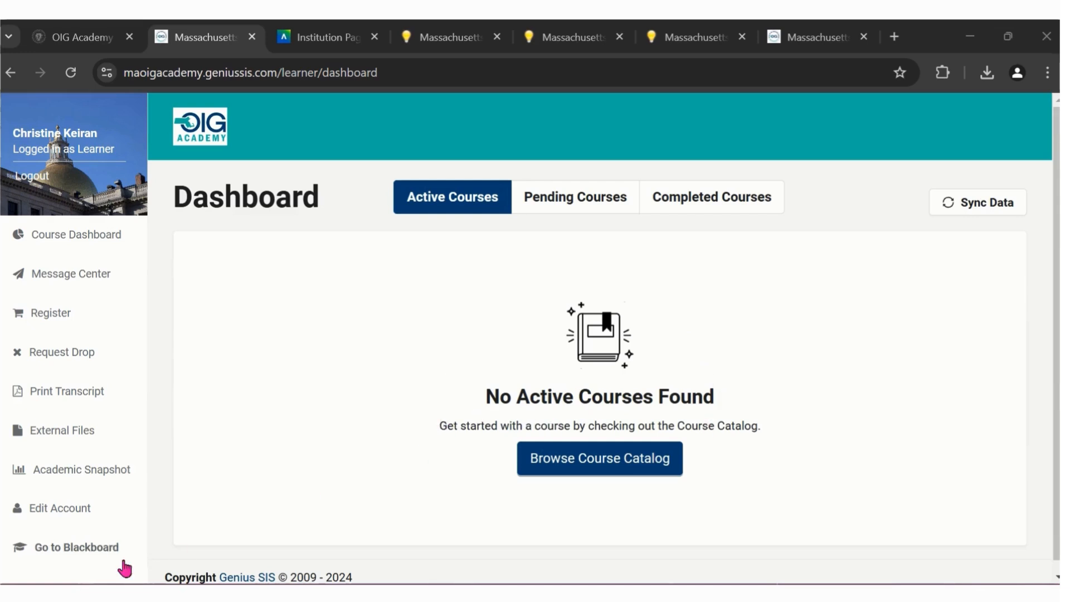
{"action": "mouse_move", "coordinate": [81, 566]}
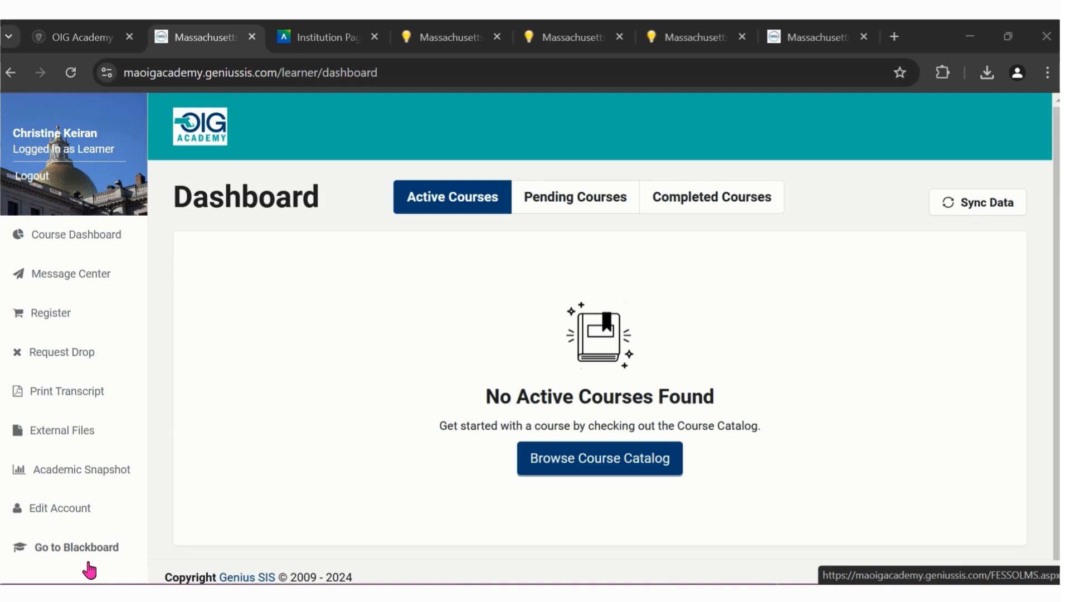
{"action": "mouse_move", "coordinate": [51, 550]}
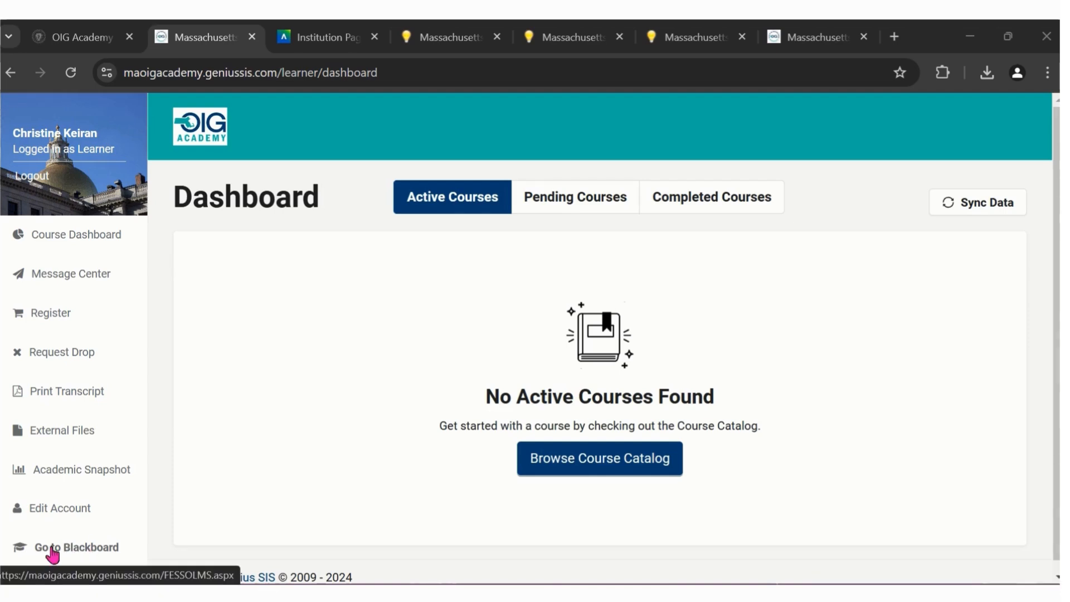
{"action": "mouse_move", "coordinate": [67, 351]}
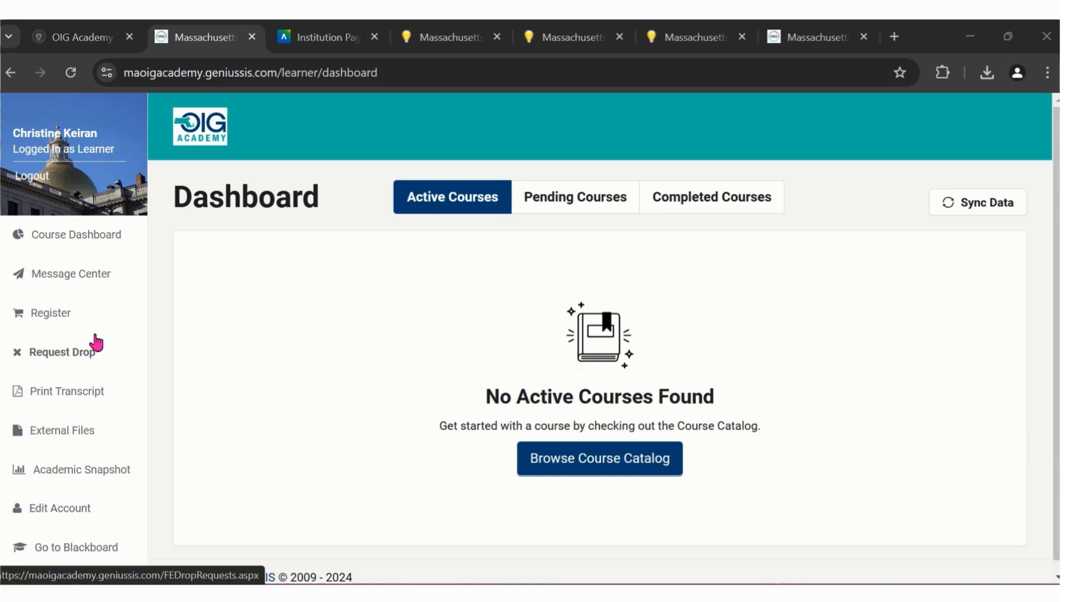
{"action": "mouse_move", "coordinate": [55, 164]}
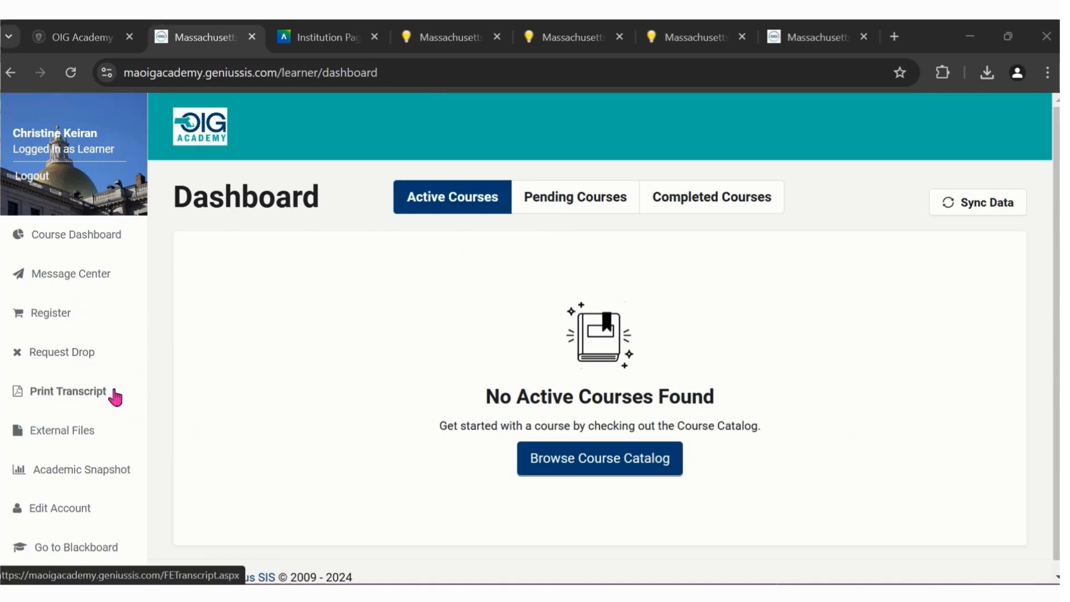
{"action": "mouse_move", "coordinate": [84, 469]}
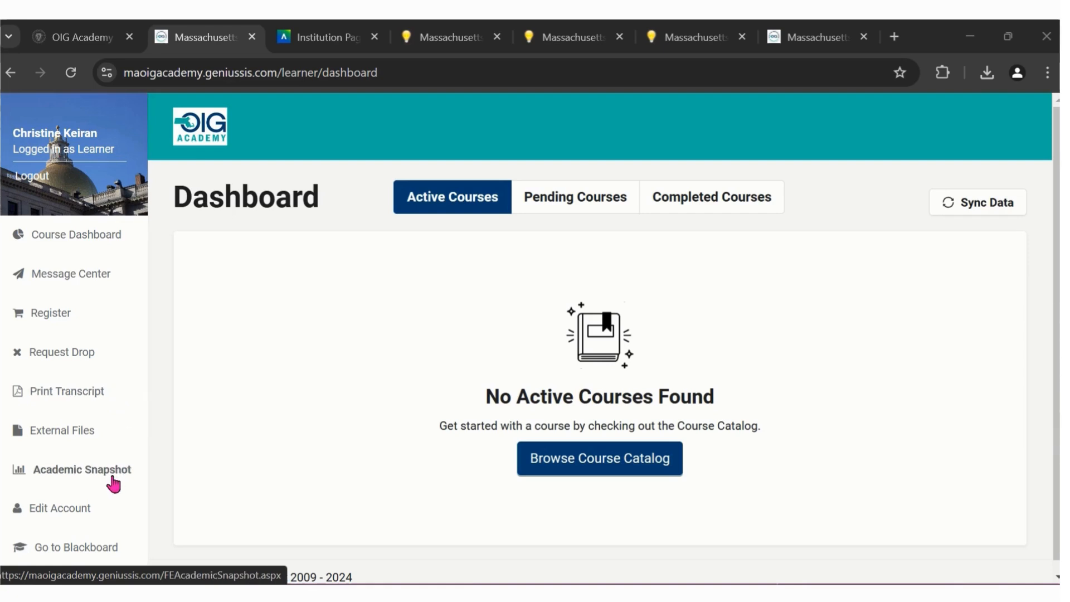
{"action": "mouse_move", "coordinate": [80, 521]}
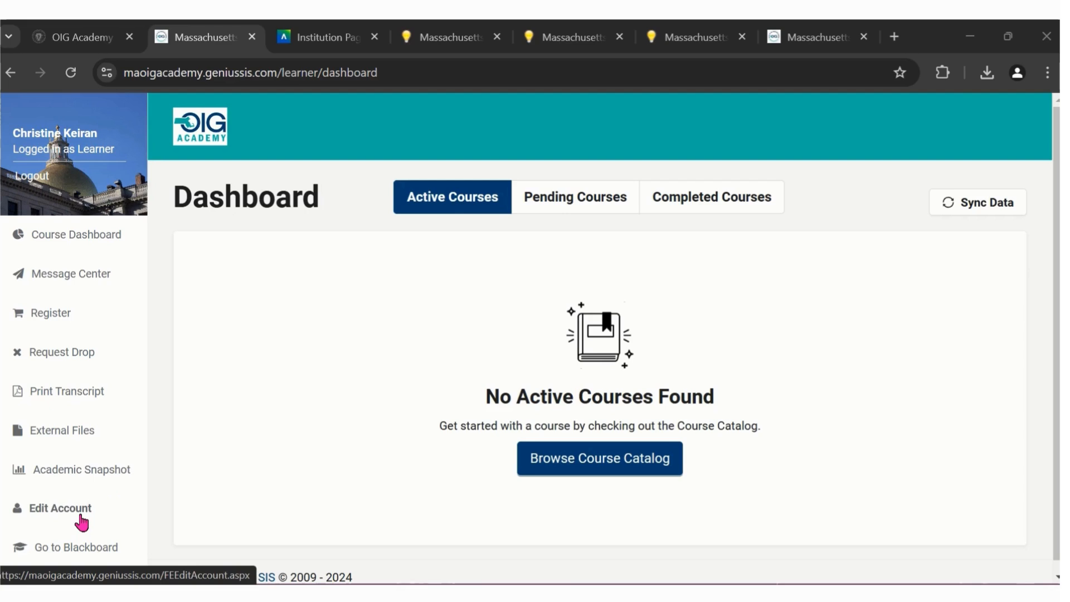
{"action": "mouse_move", "coordinate": [82, 280]}
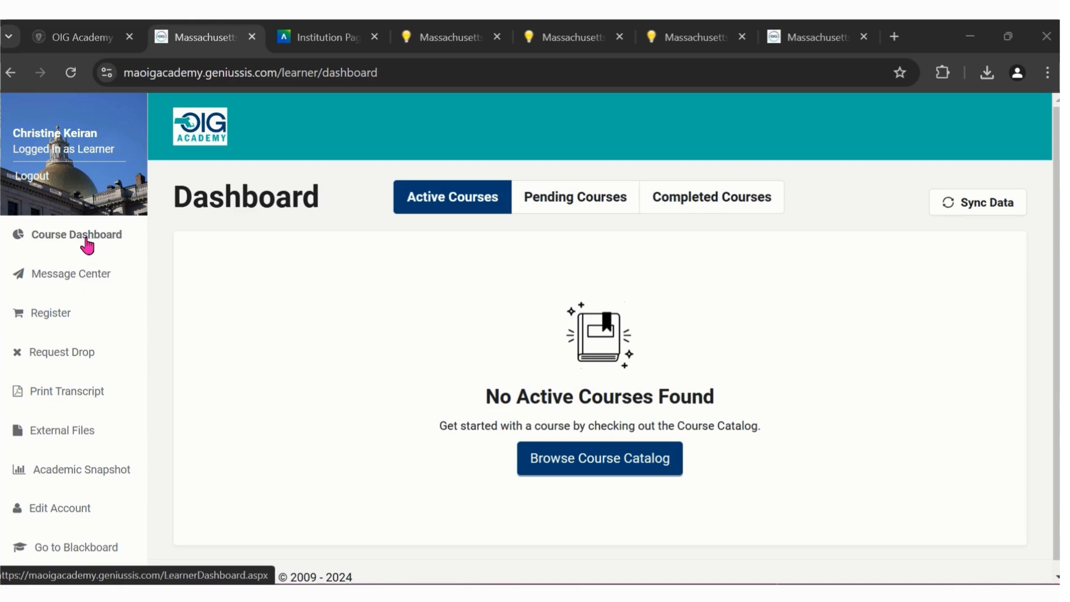
{"action": "mouse_move", "coordinate": [599, 458]}
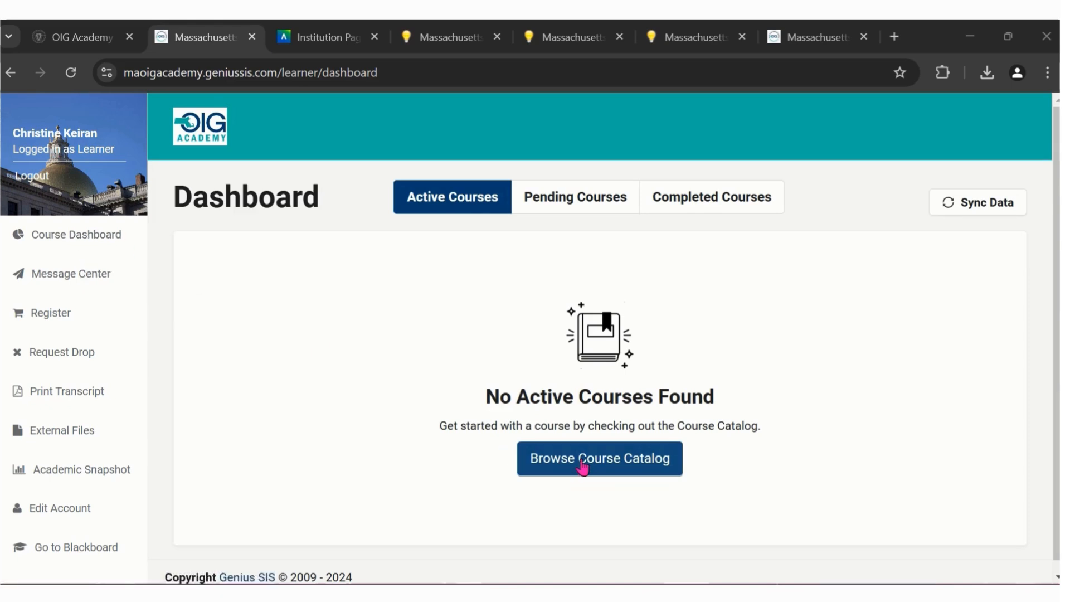
Show the Invitations for Bids and Requests for Proposals Workshop sessions in the course catalog
{"action": "left_click", "coordinate": [599, 458]}
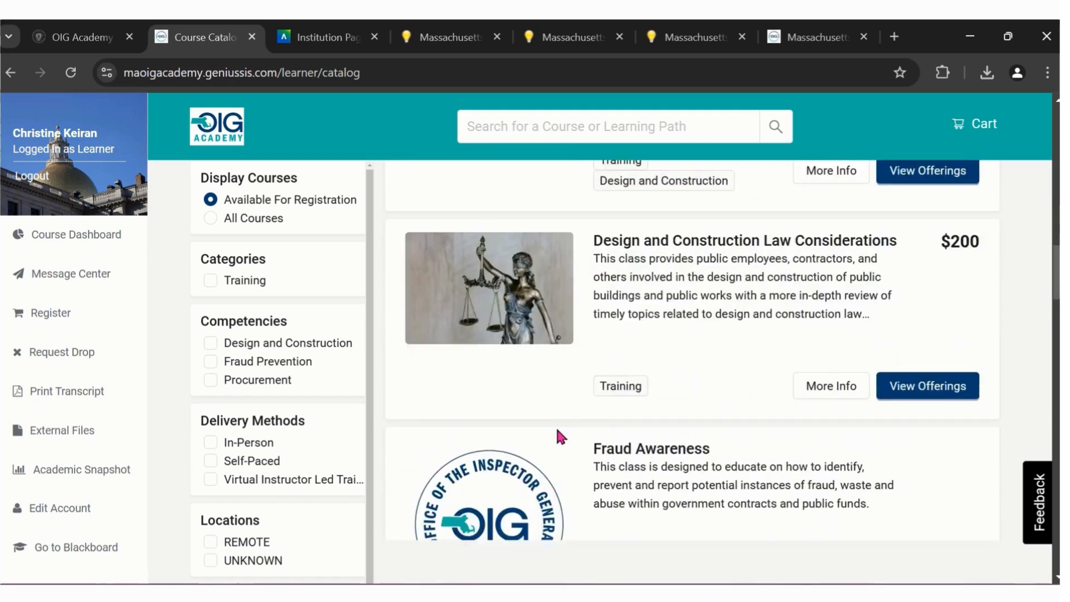
{"action": "scroll", "scroll_direction": "down", "scroll_amount": 3}
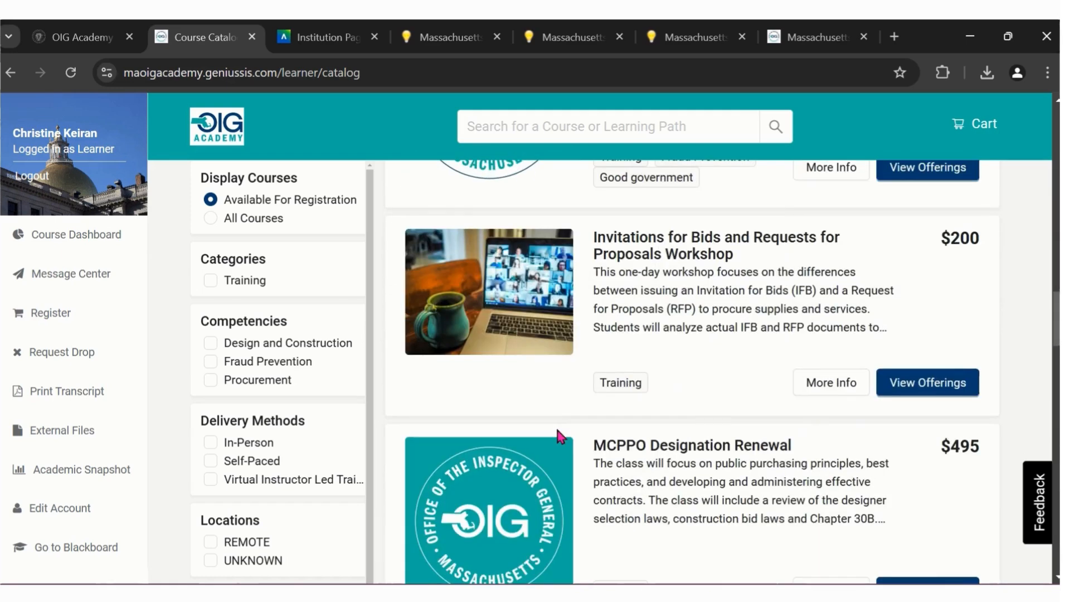
{"action": "mouse_move", "coordinate": [969, 408]}
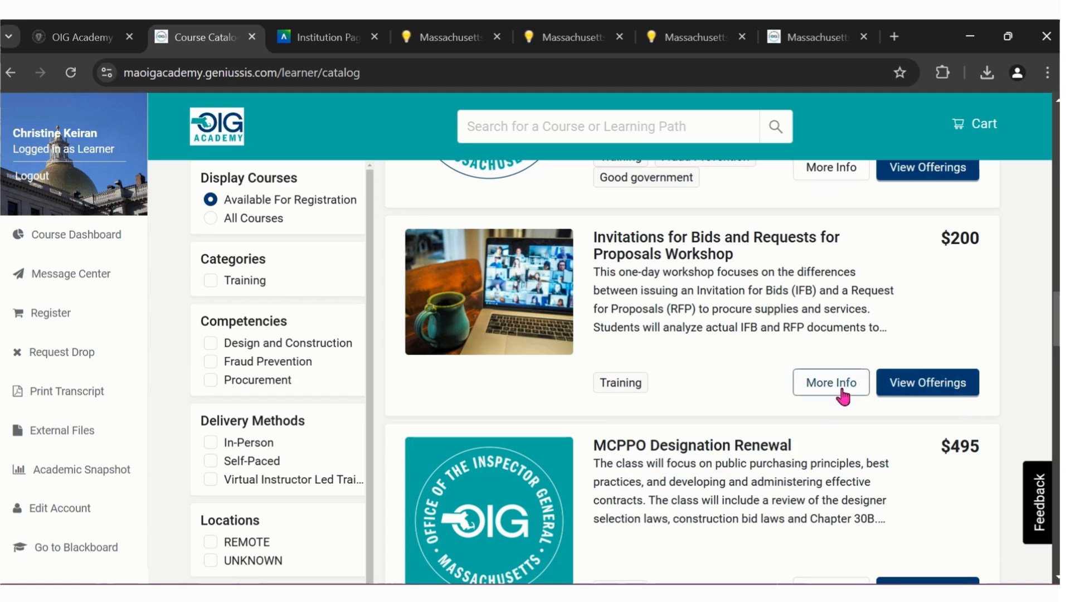
{"action": "mouse_move", "coordinate": [926, 382]}
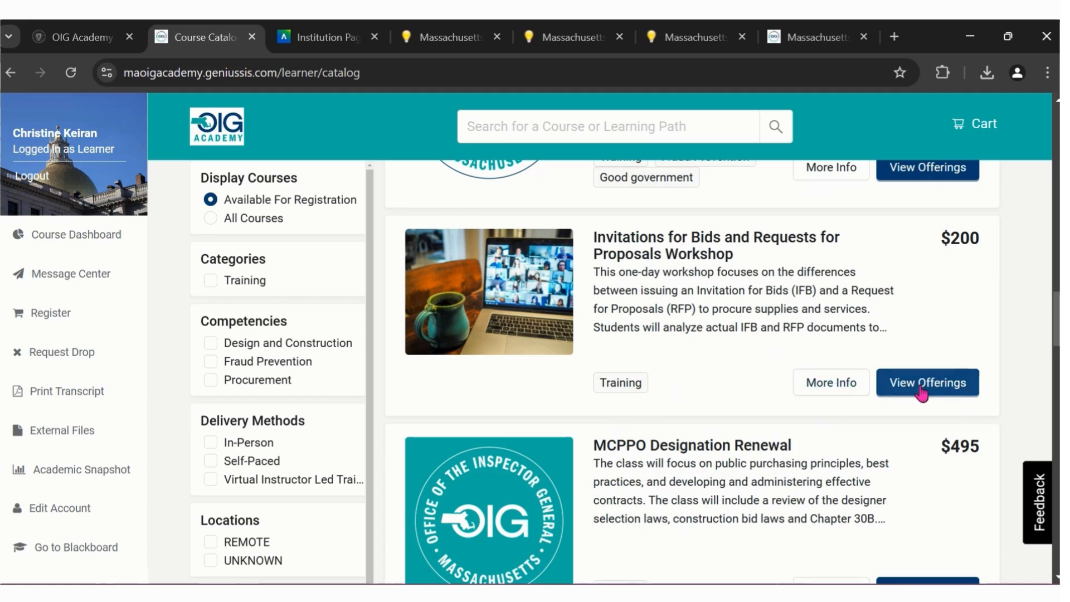
{"action": "left_click", "coordinate": [926, 382]}
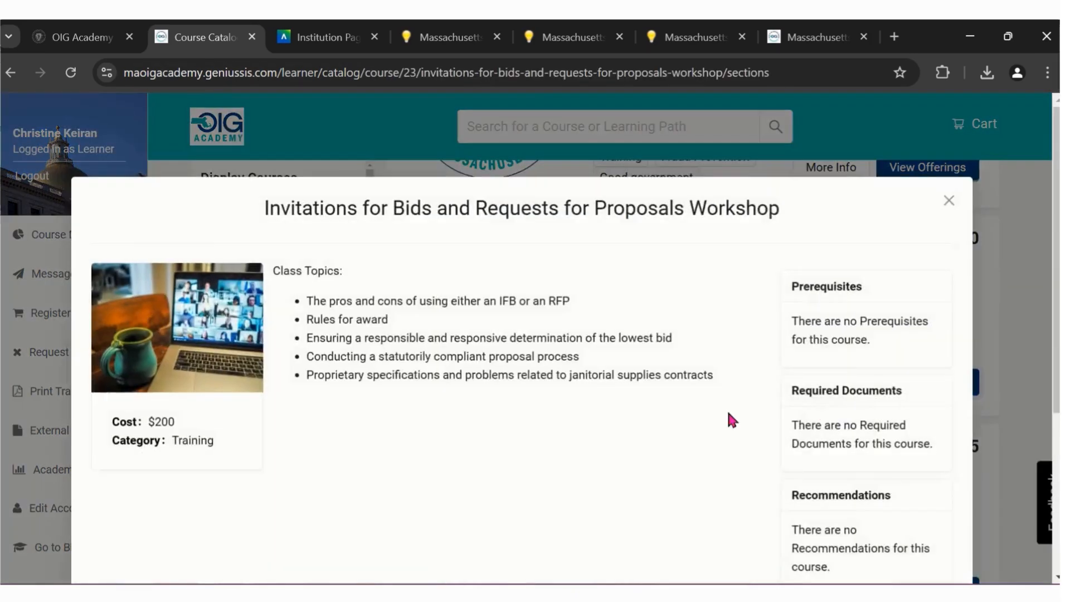
{"action": "scroll", "scroll_direction": "down", "scroll_amount": 3}
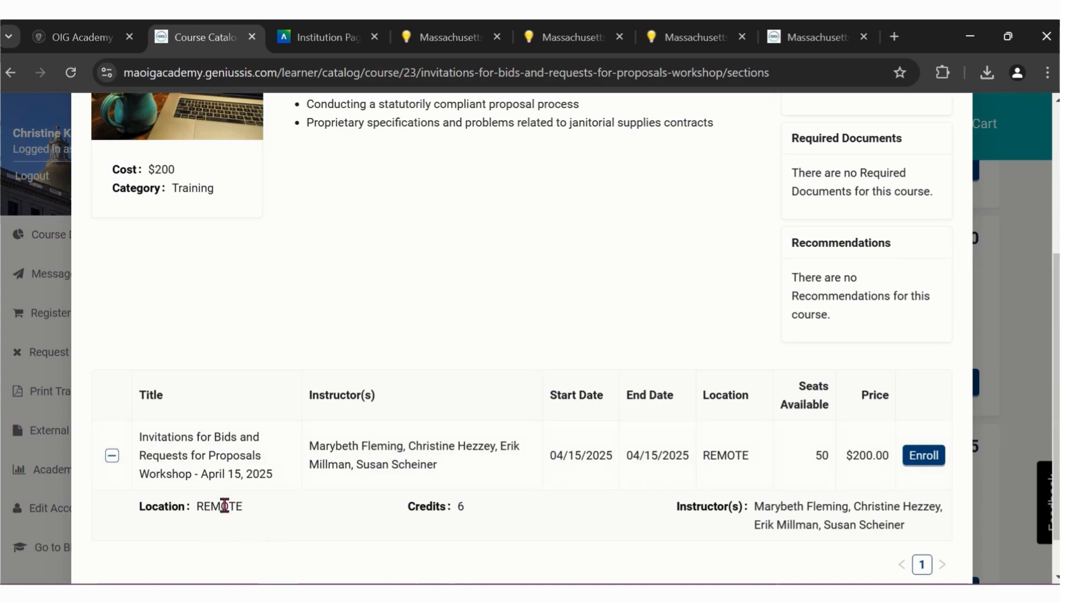
{"action": "mouse_move", "coordinate": [437, 506]}
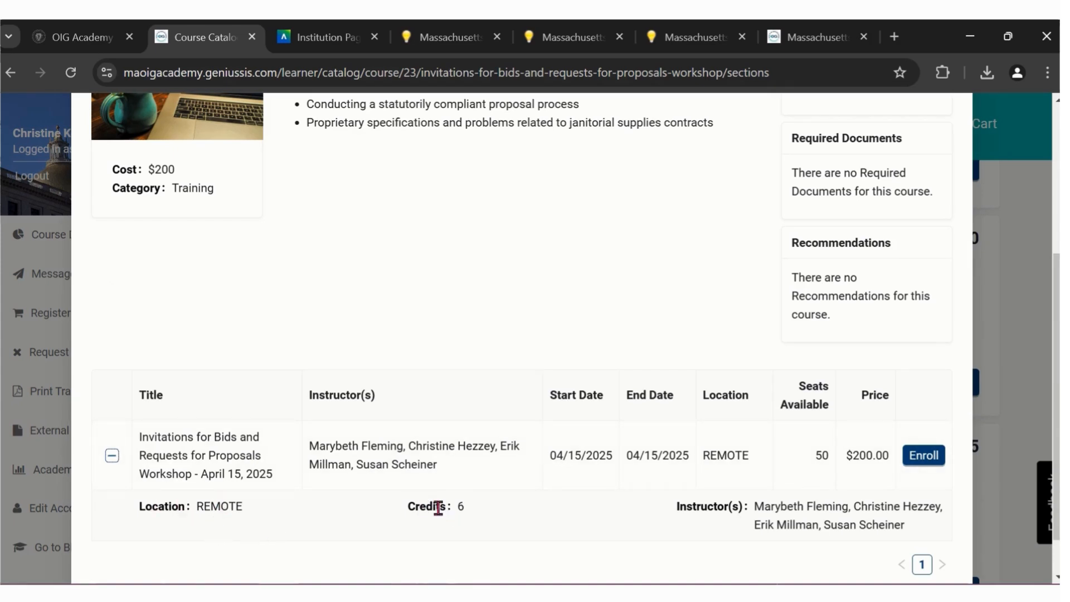
{"action": "mouse_move", "coordinate": [809, 488]}
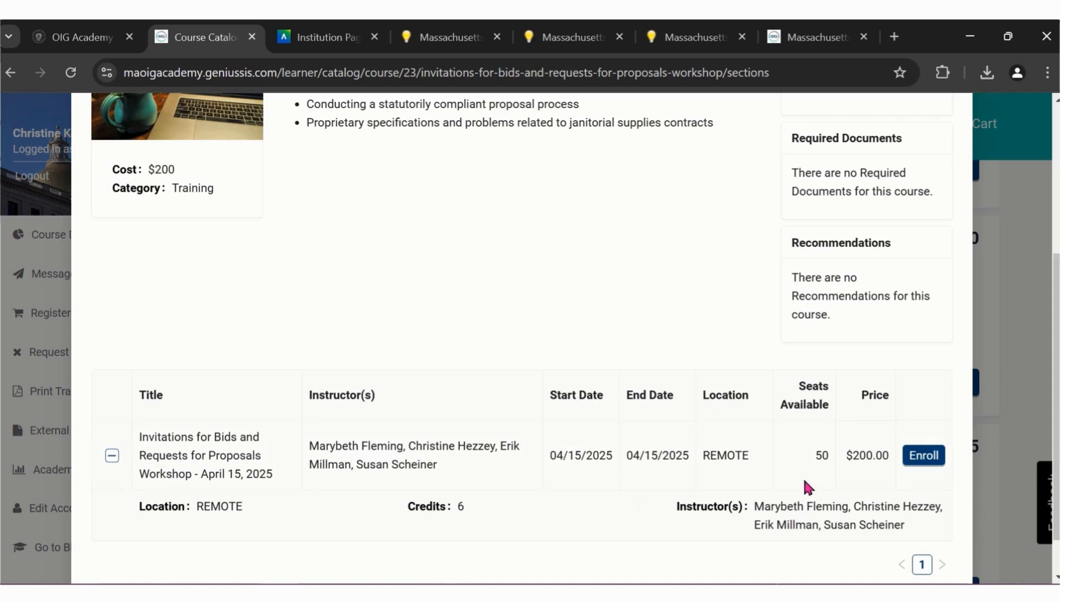
{"action": "mouse_move", "coordinate": [816, 457]}
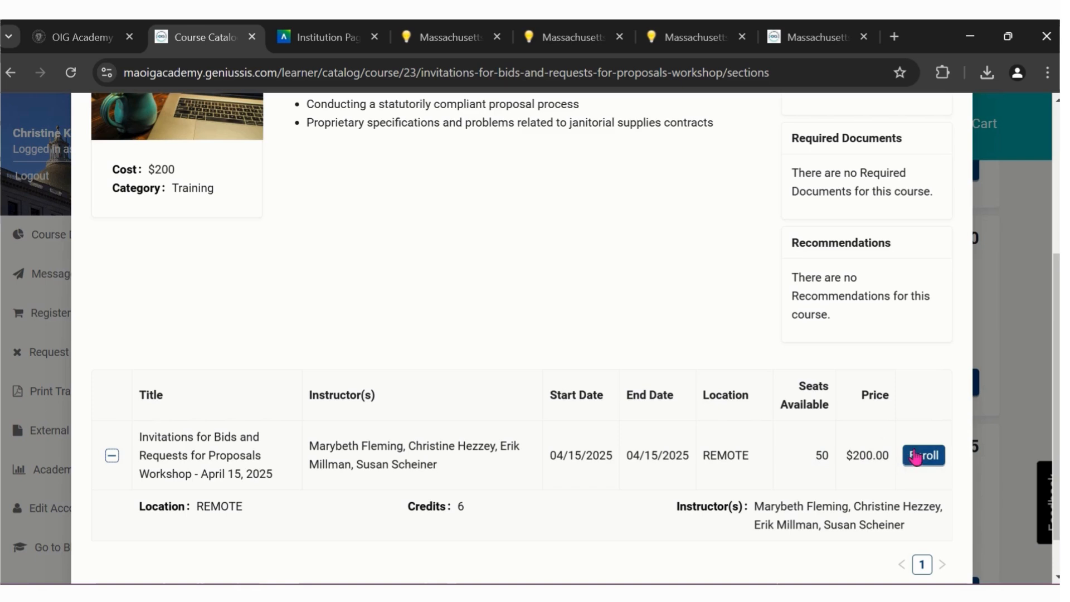
Enroll in the April 15, 2025 session, then remove Boards & Commissions from the cart
{"action": "left_click", "coordinate": [922, 455]}
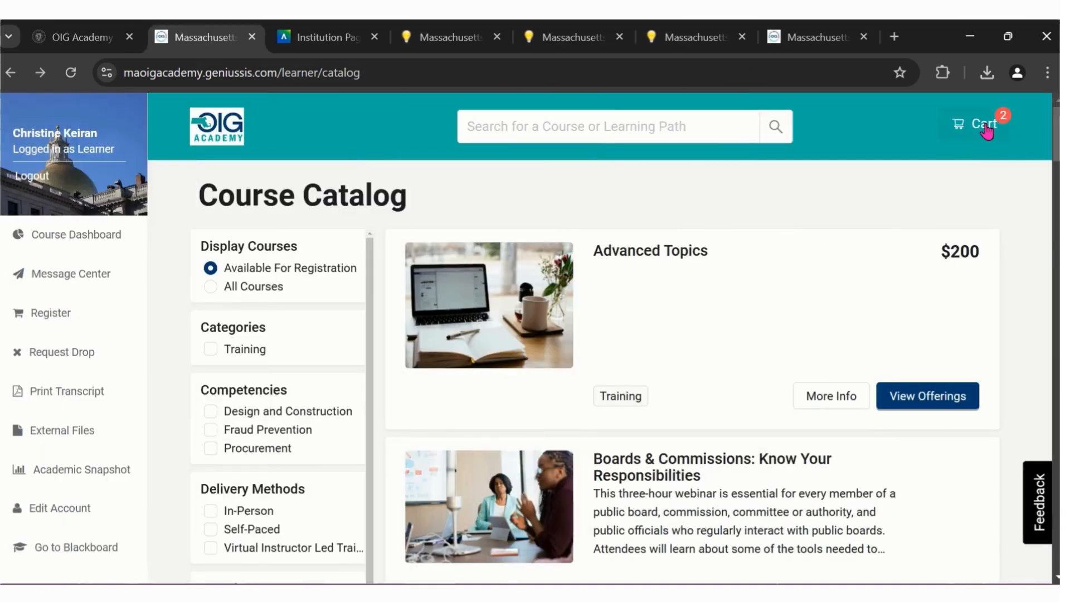
{"action": "left_click", "coordinate": [976, 123]}
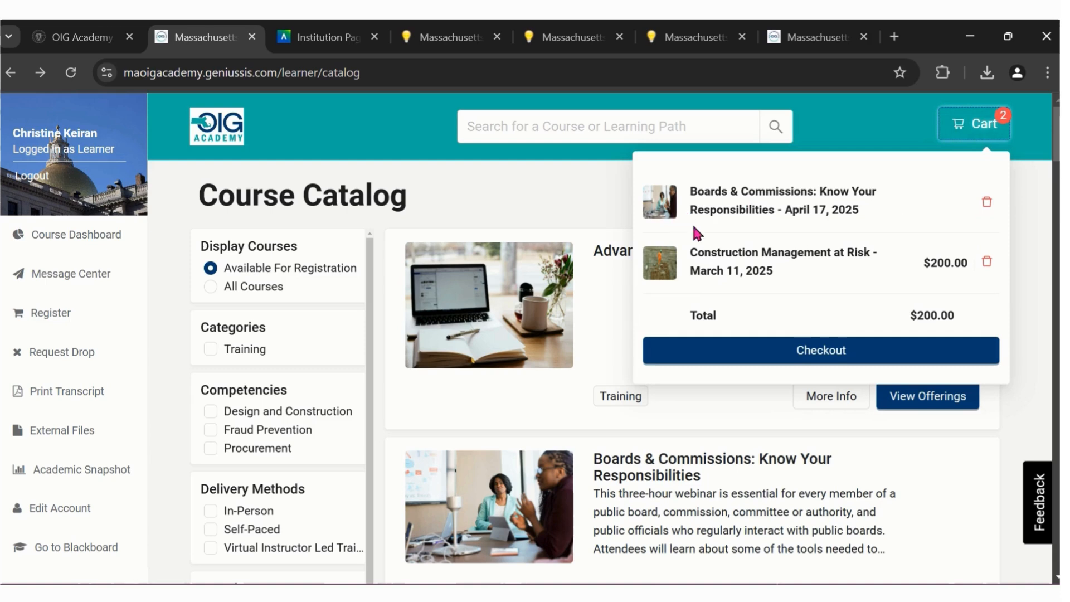
{"action": "mouse_move", "coordinate": [988, 266]}
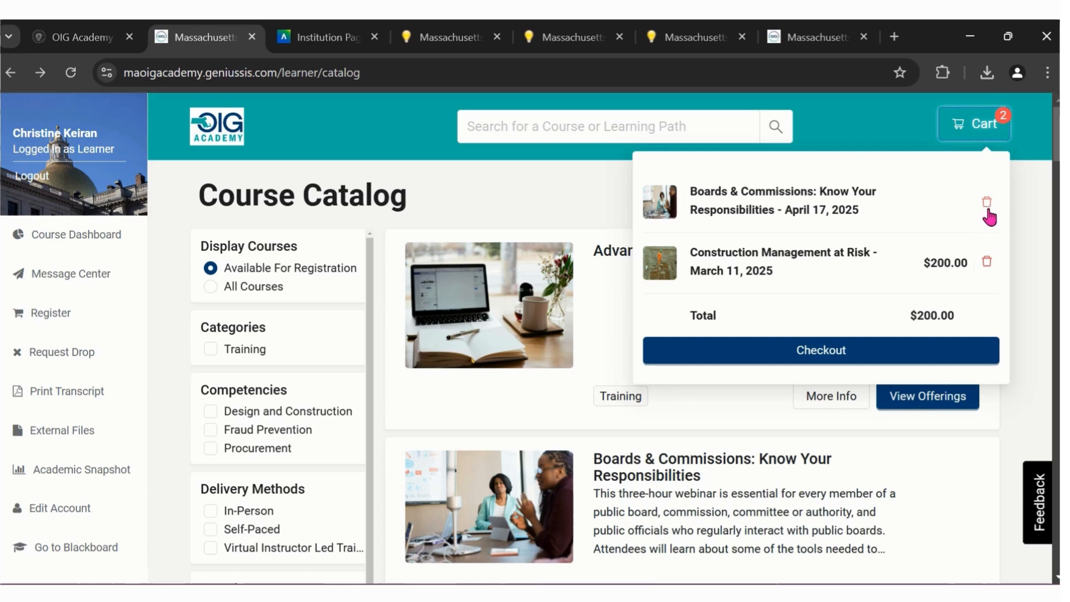
{"action": "left_click", "coordinate": [986, 202]}
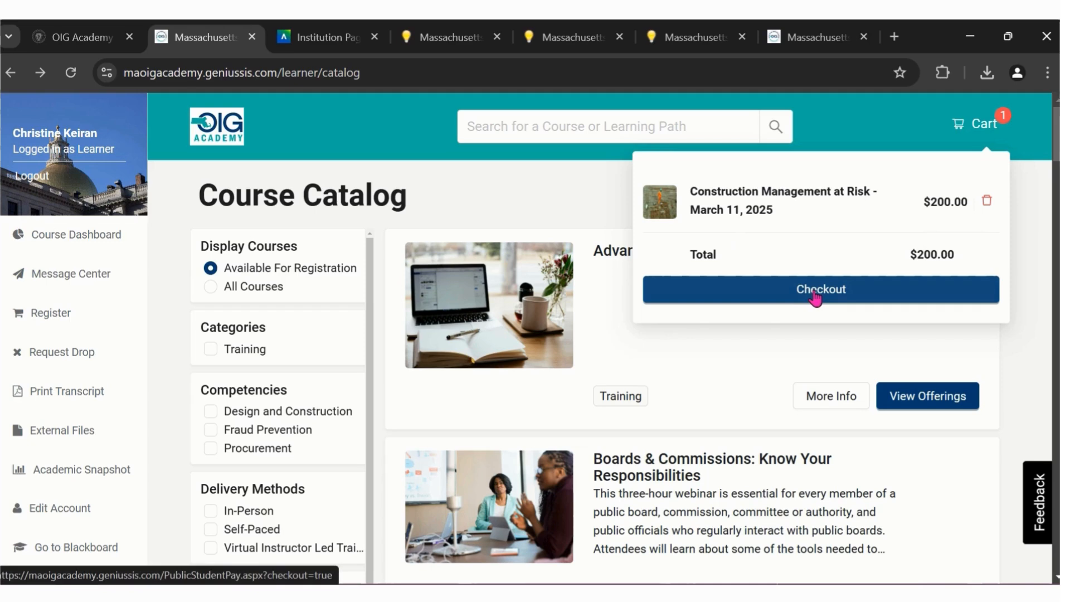
{"action": "left_click", "coordinate": [821, 289]}
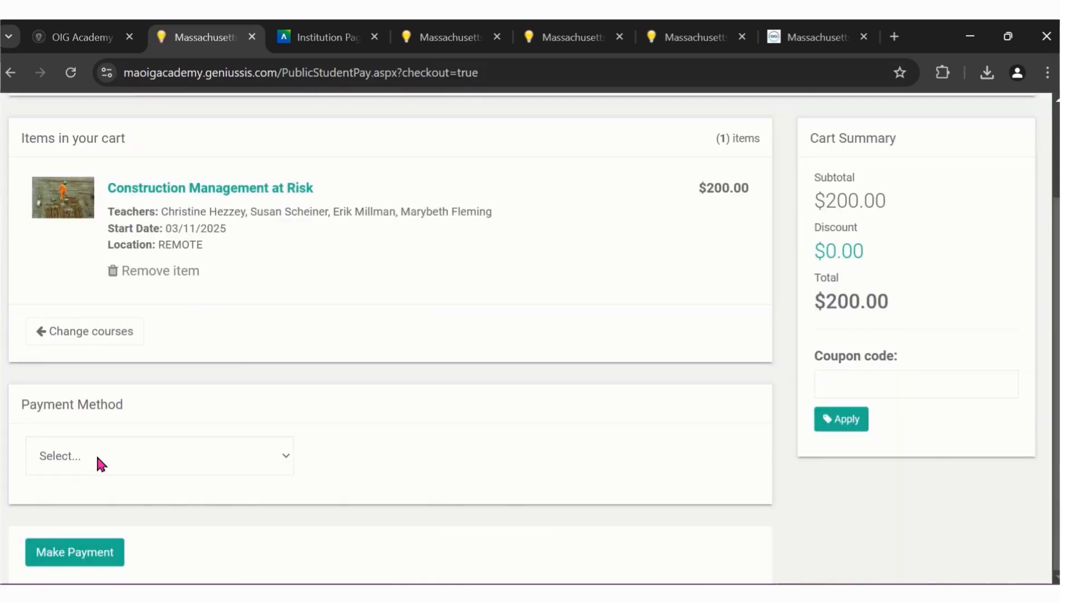
{"action": "left_click", "coordinate": [159, 456]}
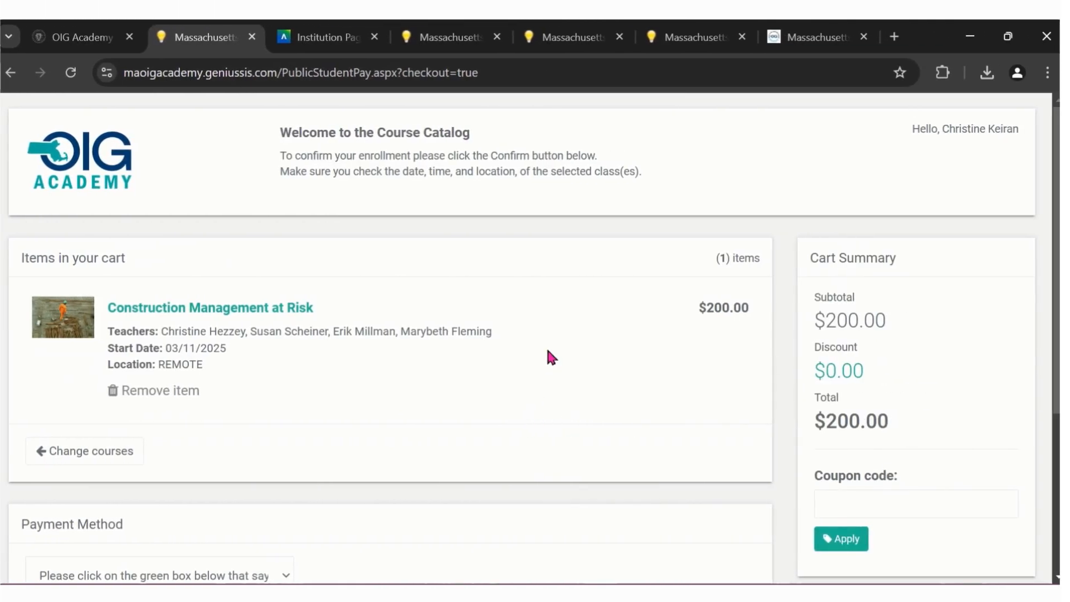
{"action": "mouse_move", "coordinate": [534, 384]}
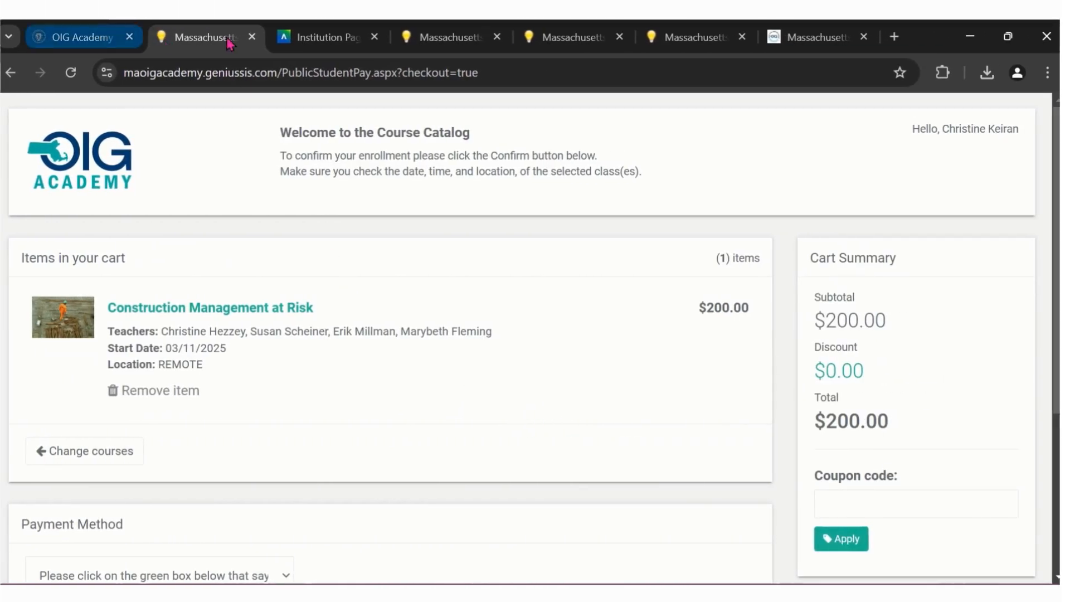
{"action": "left_click", "coordinate": [11, 72]}
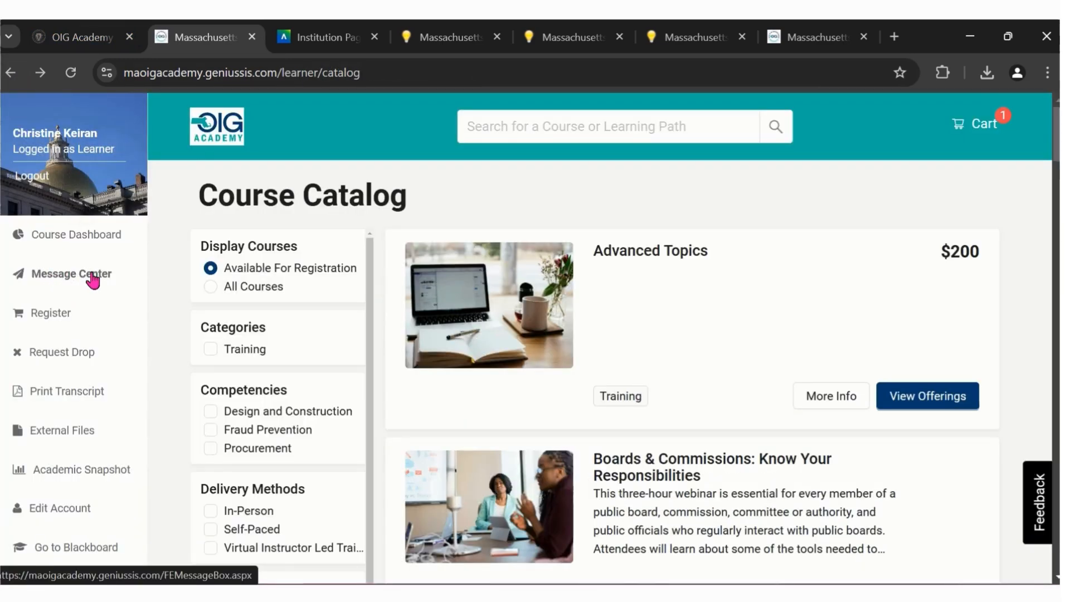
{"action": "left_click", "coordinate": [71, 274]}
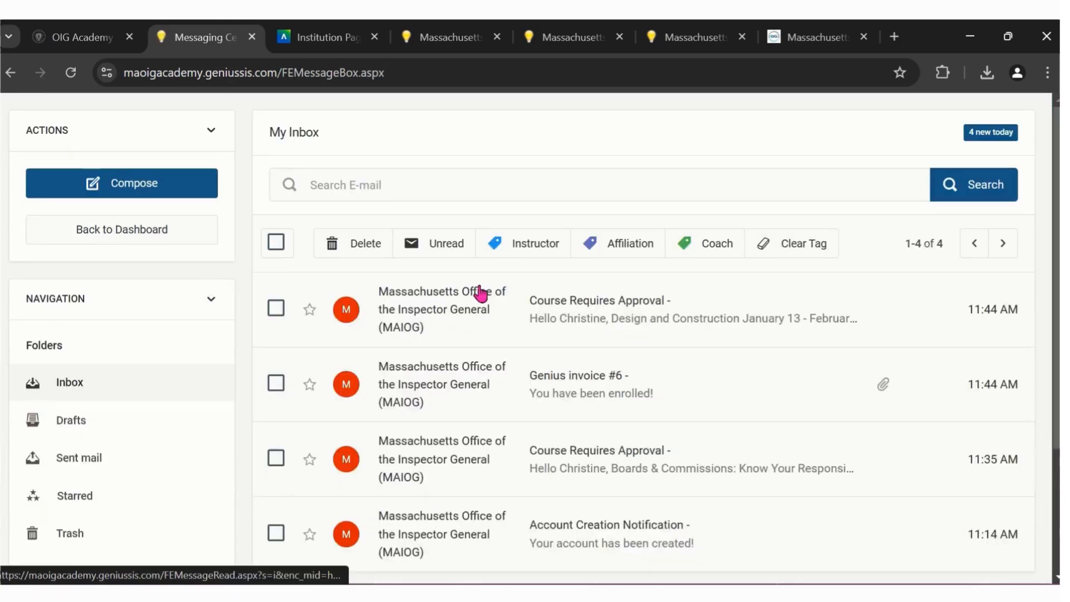
{"action": "scroll", "scroll_direction": "down", "scroll_amount": 3}
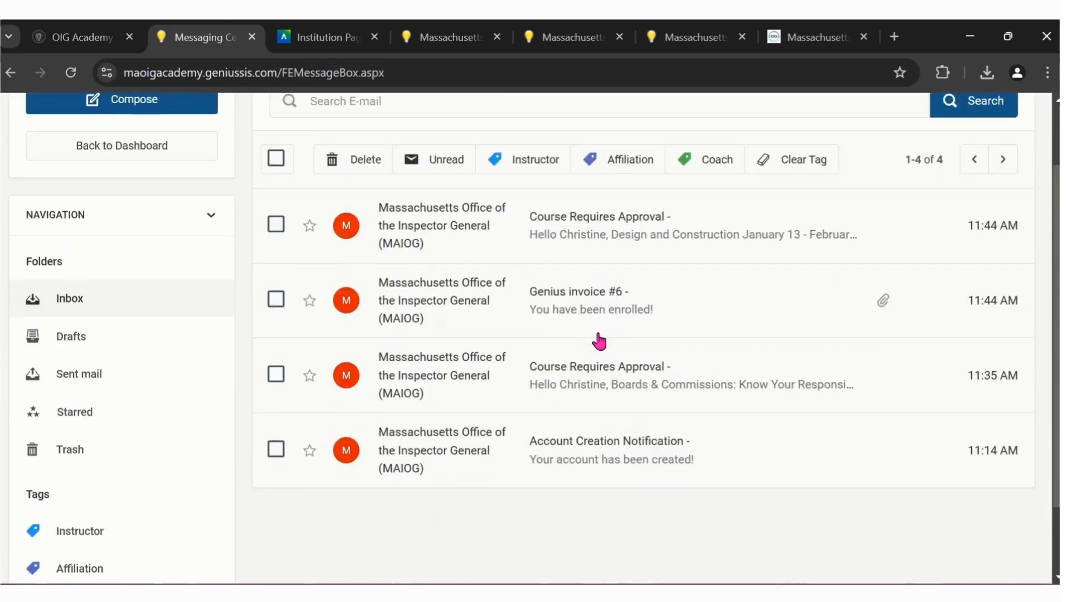
{"action": "scroll", "scroll_direction": "down", "scroll_amount": 3}
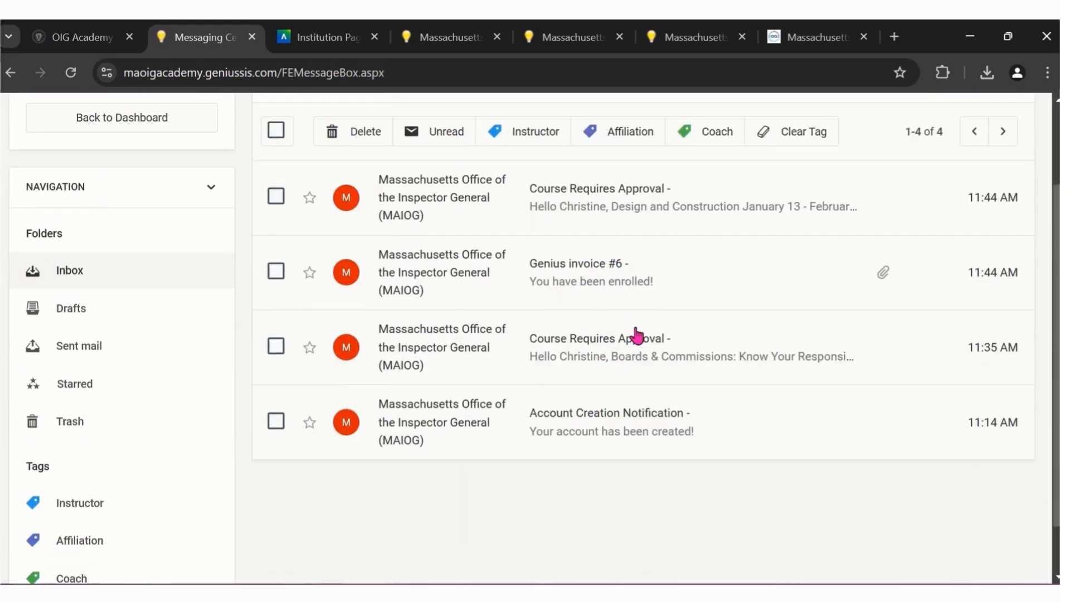
{"action": "mouse_move", "coordinate": [475, 245]}
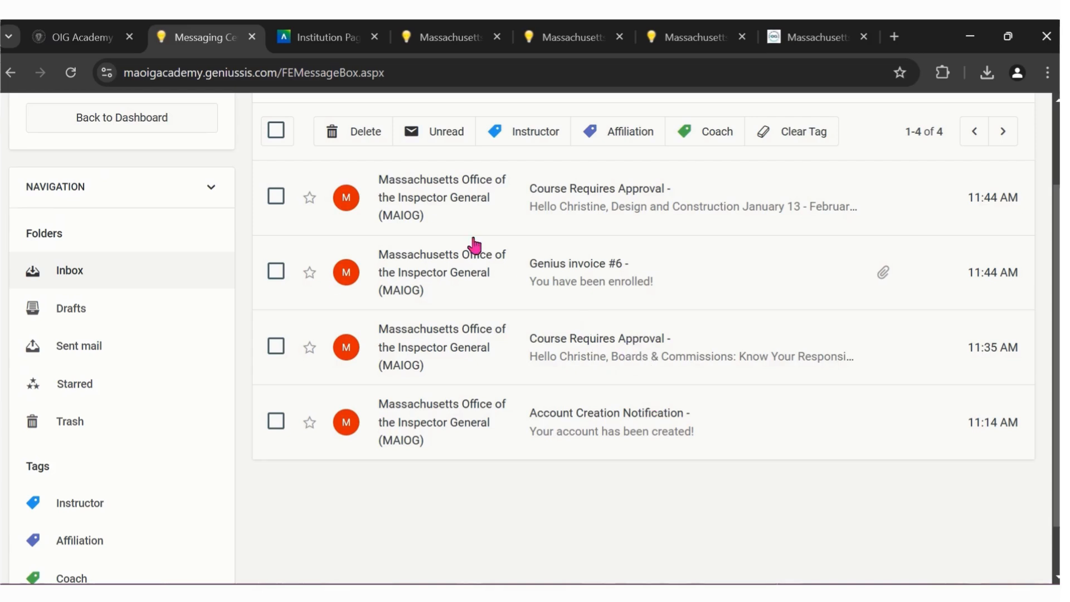
{"action": "mouse_move", "coordinate": [620, 418]}
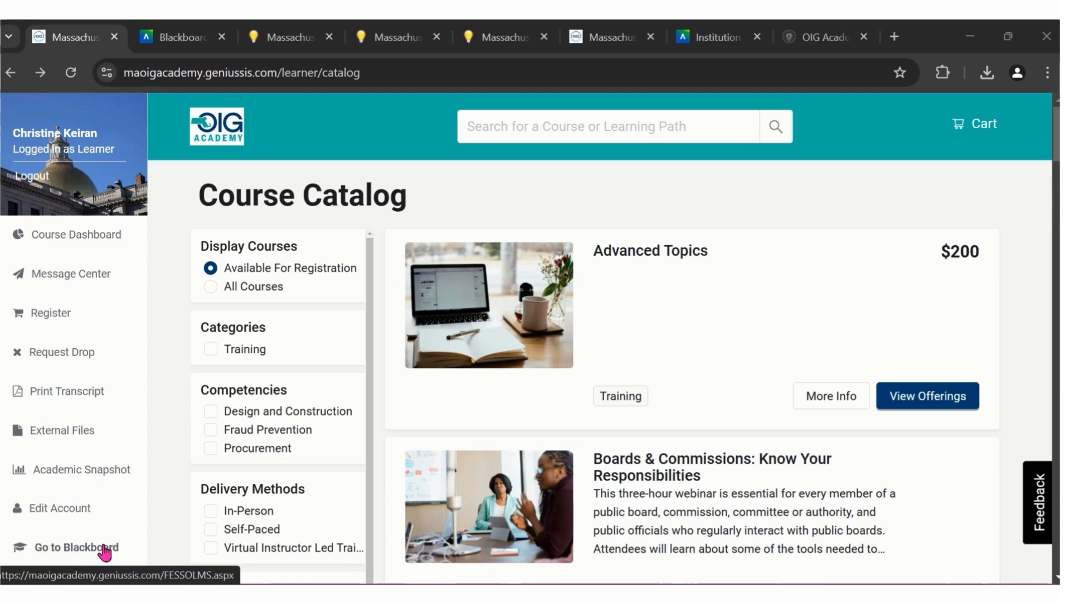
Launch Blackboard from the sidebar and review the OIG Academy institution welcome page
{"action": "left_click", "coordinate": [79, 546]}
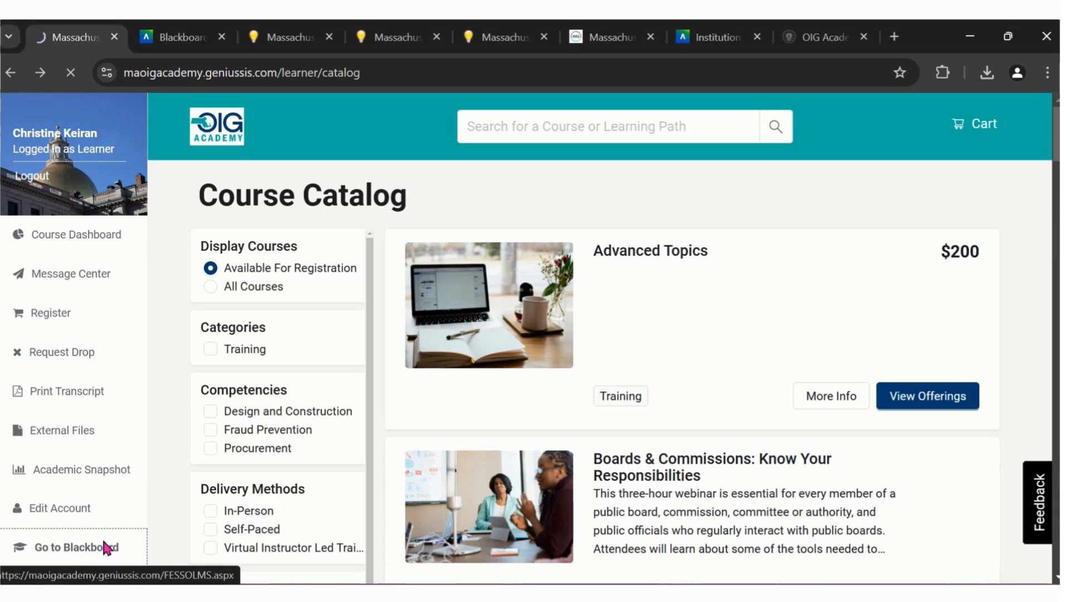
{"action": "left_click", "coordinate": [83, 547]}
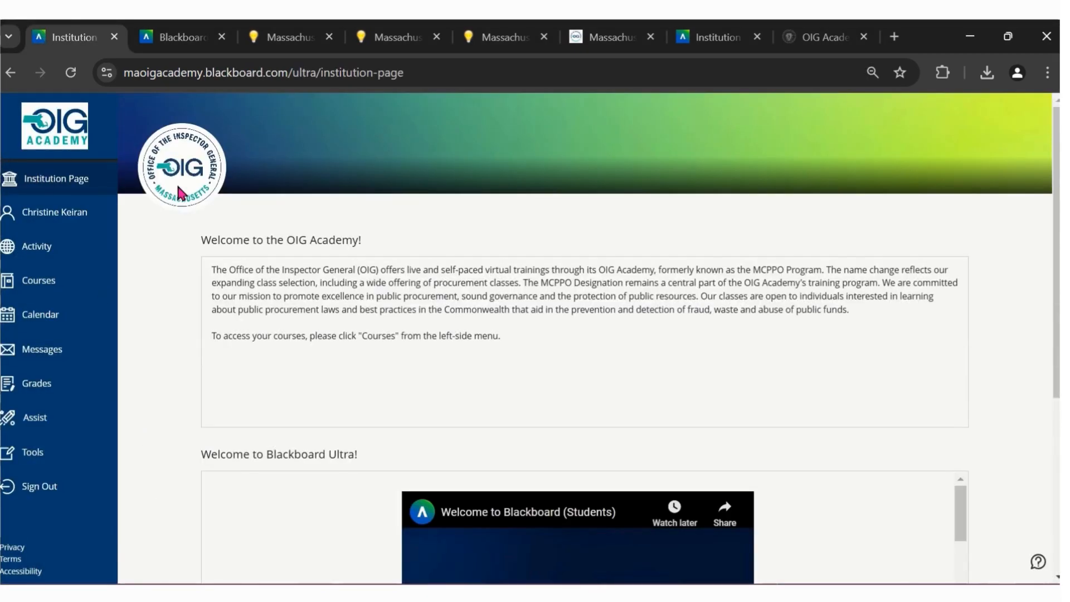
{"action": "mouse_move", "coordinate": [57, 178]}
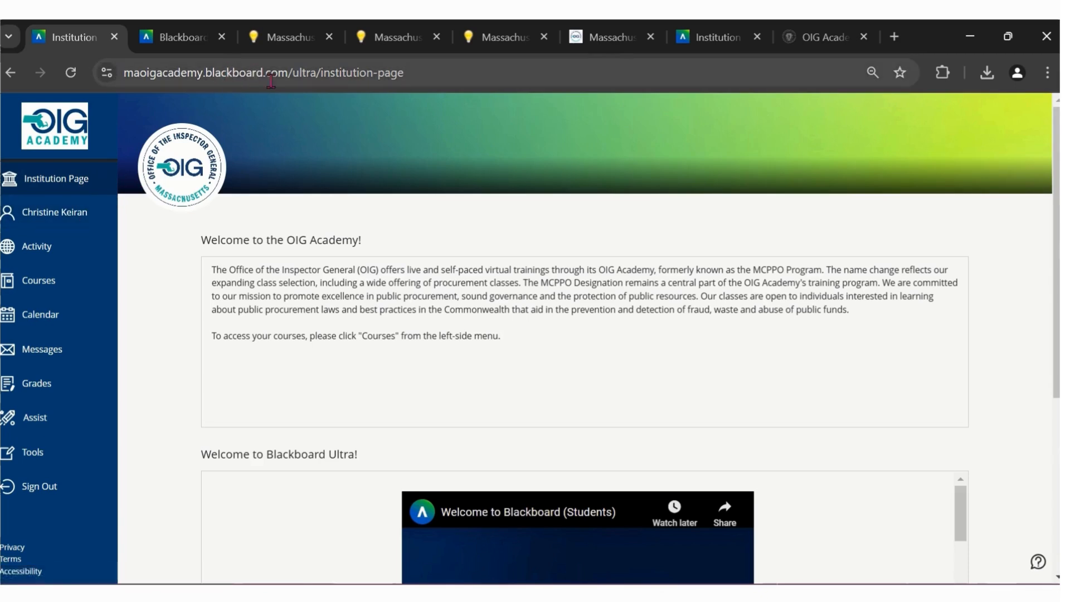
{"action": "mouse_move", "coordinate": [326, 354]}
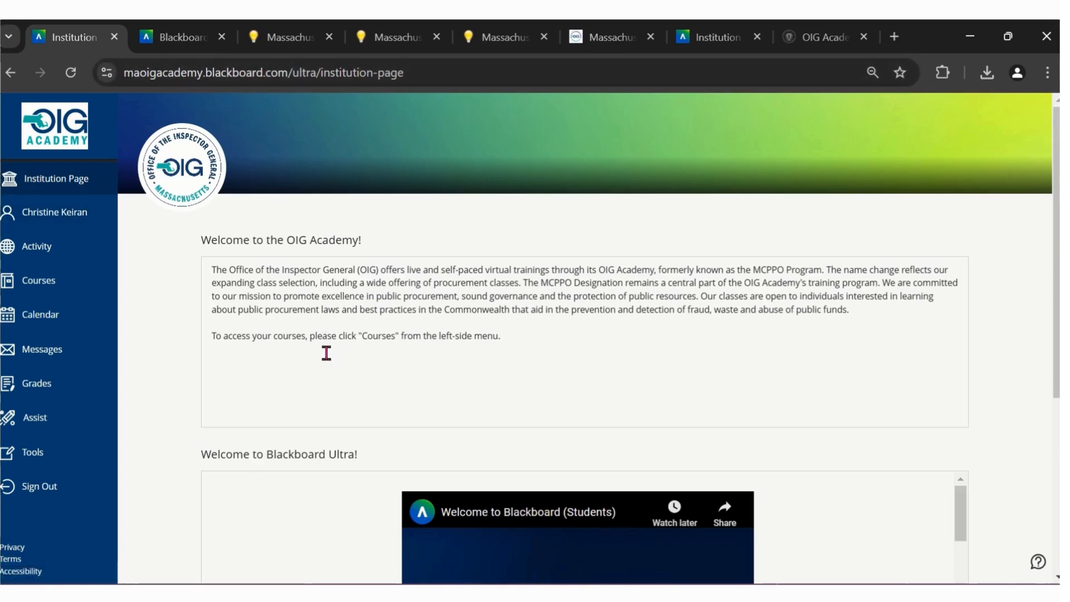
{"action": "scroll", "scroll_direction": "down", "scroll_amount": 3}
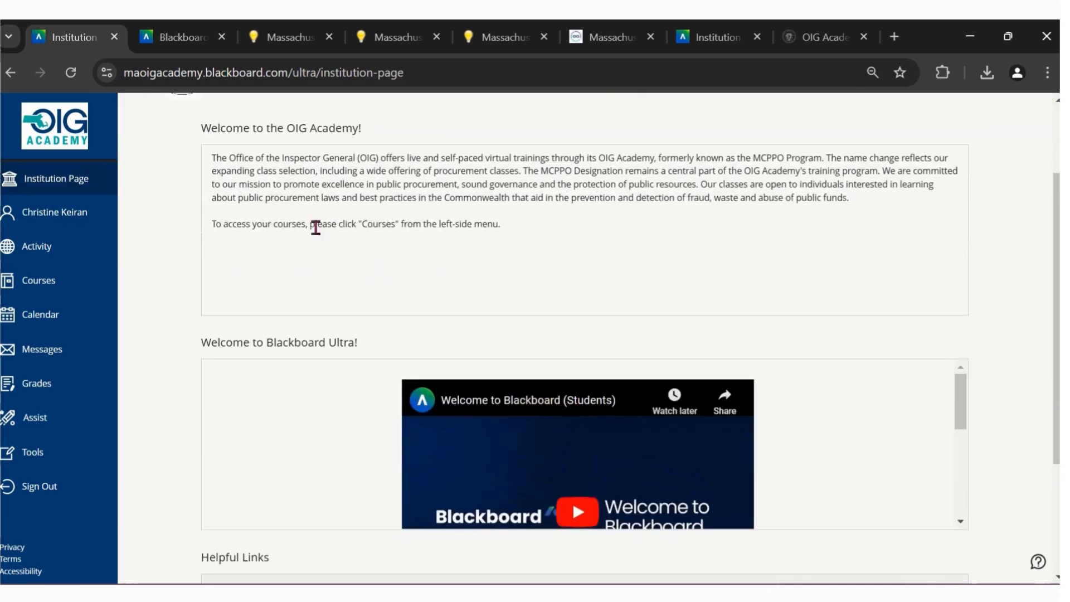
{"action": "scroll", "scroll_direction": "down", "scroll_amount": 3}
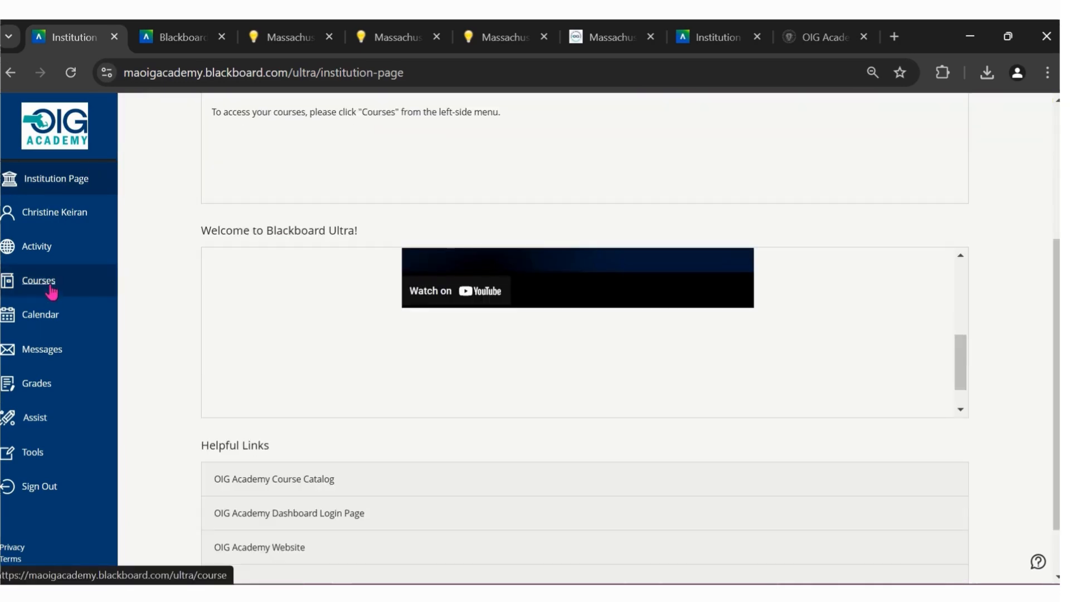
Show the enrolled courses list with Public Contracting Overview, January 14–15, 2025
{"action": "left_click", "coordinate": [38, 281]}
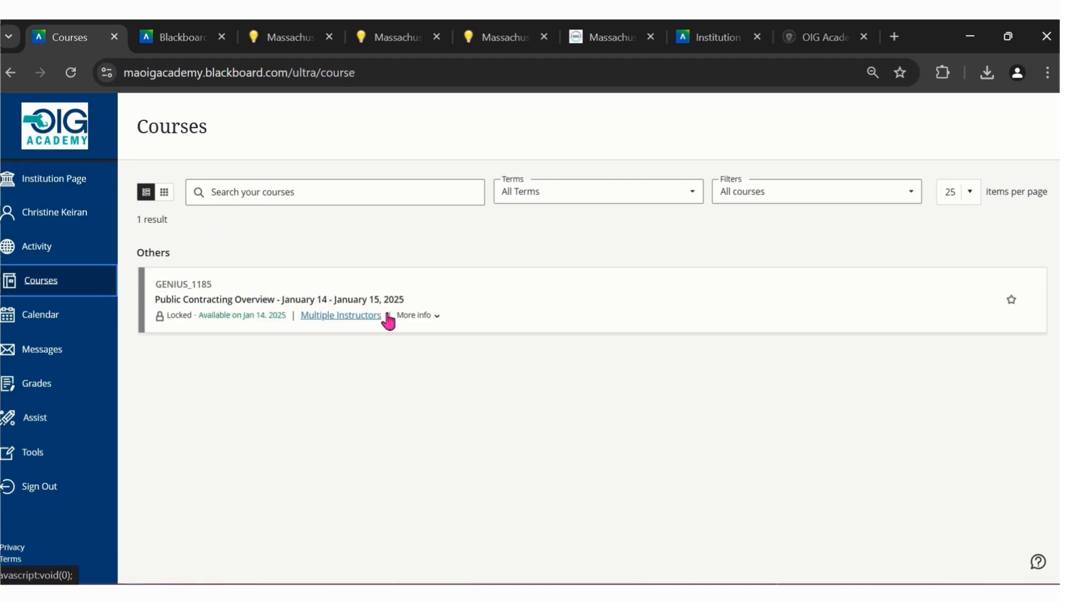
{"action": "mouse_move", "coordinate": [190, 328]}
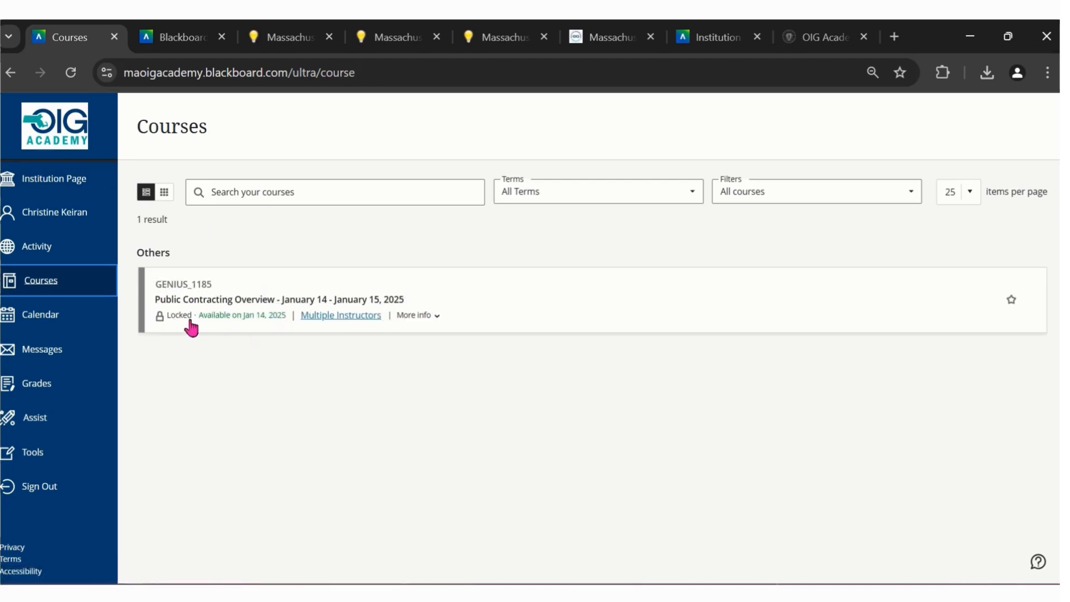
{"action": "mouse_move", "coordinate": [248, 325]}
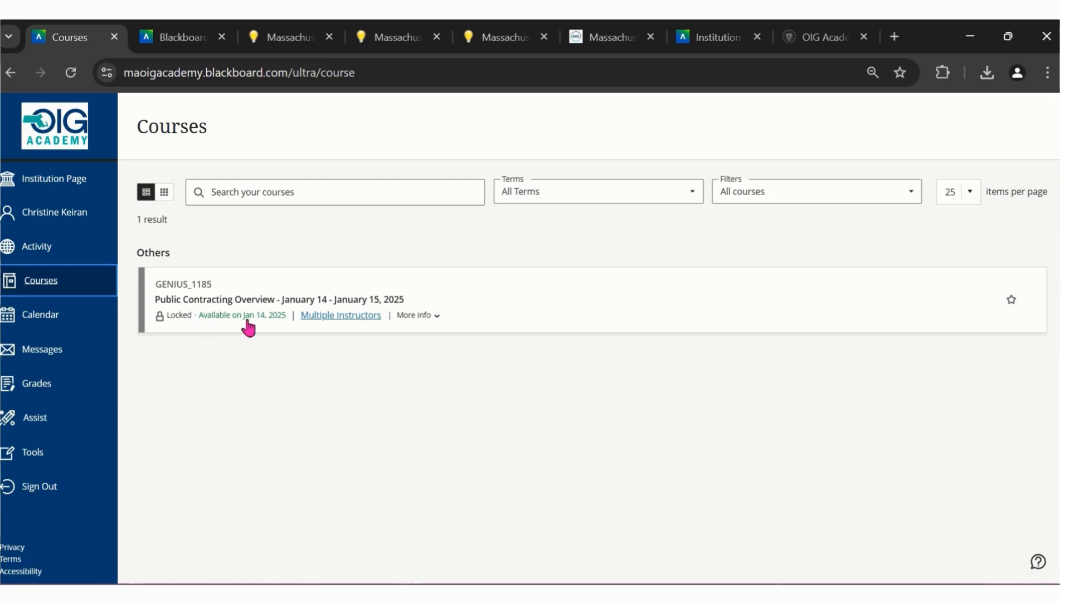